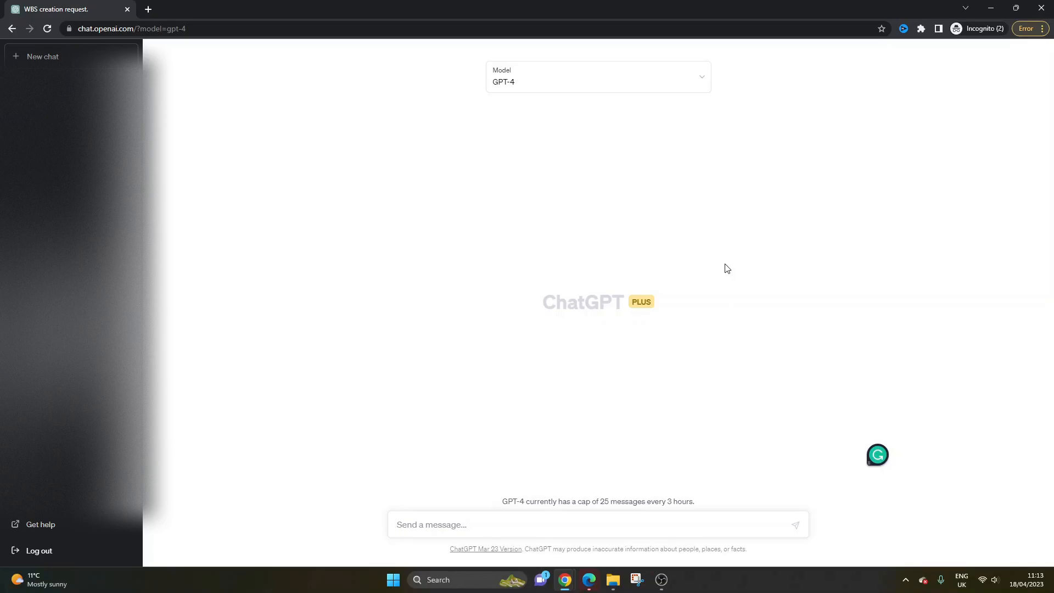
pyautogui.moveTo(650, 96)
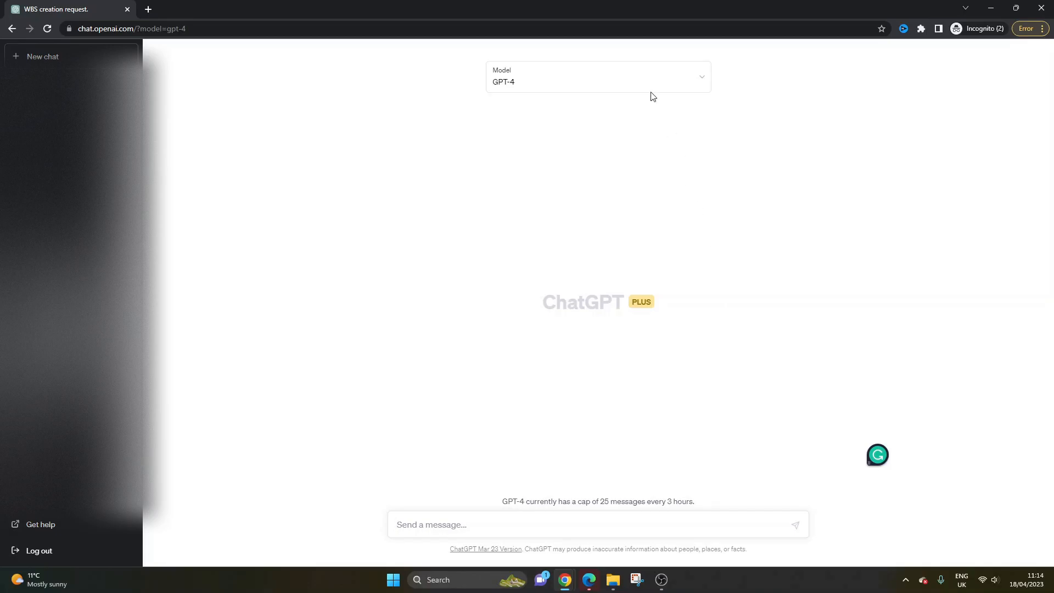
# - Open the model dropdown to compare GPT-4 and Default (GPT-3.5) descriptions
pyautogui.click(597, 77)
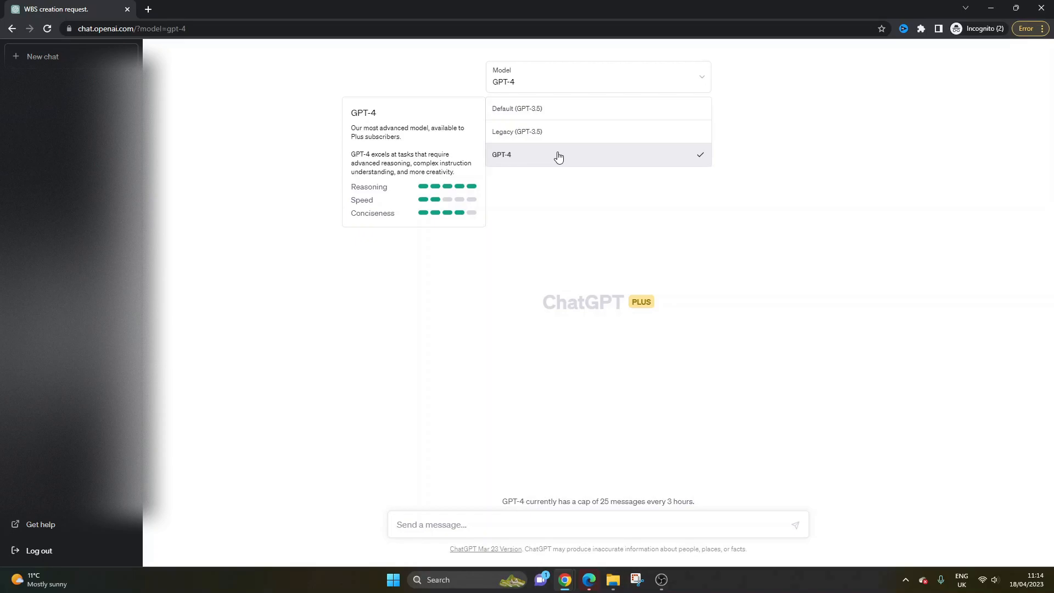
pyautogui.moveTo(563, 114)
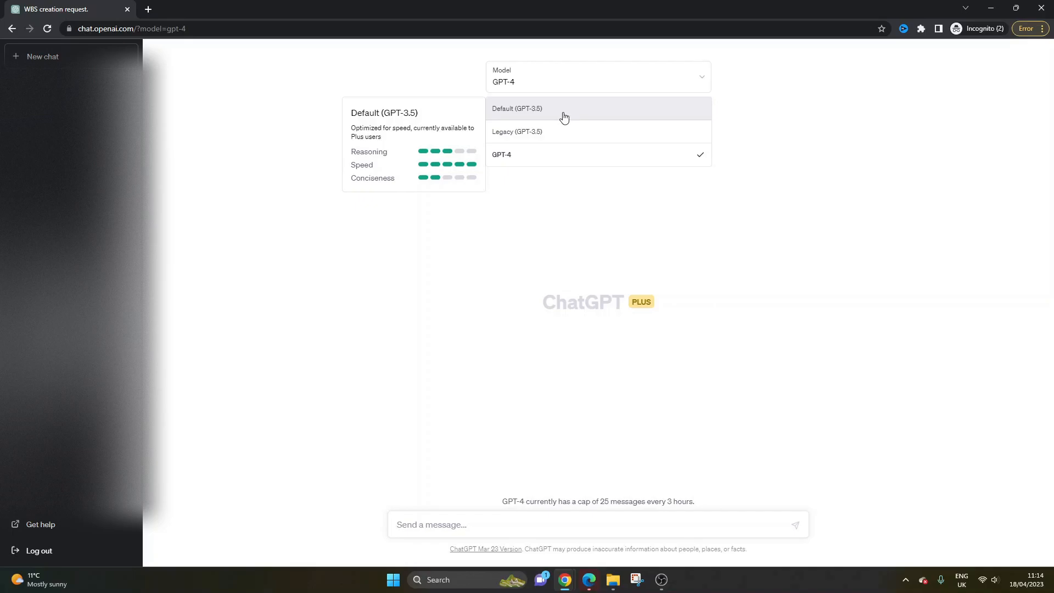
pyautogui.moveTo(557, 114)
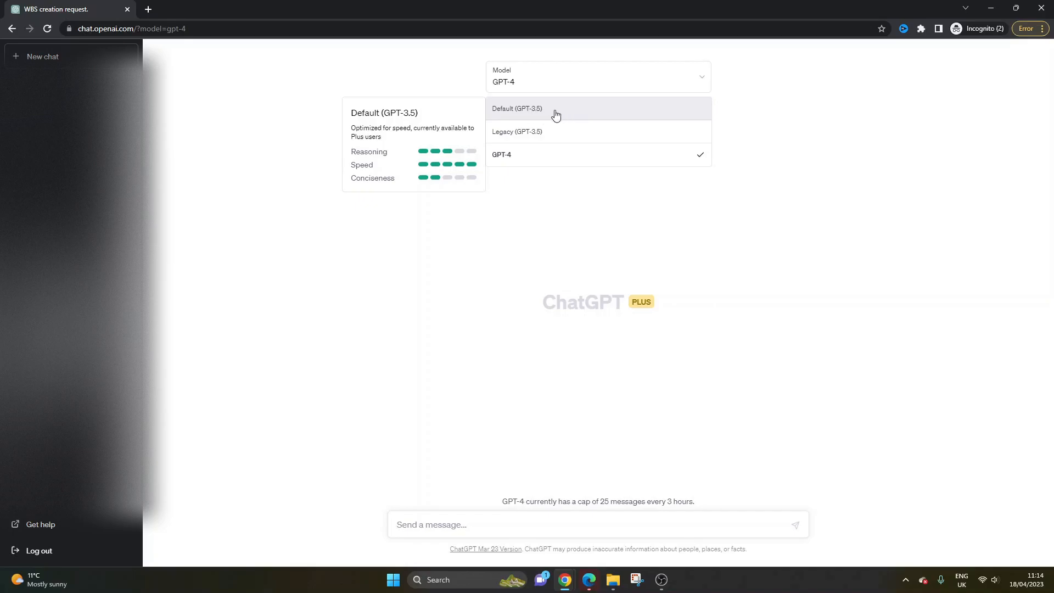
pyautogui.moveTo(567, 115)
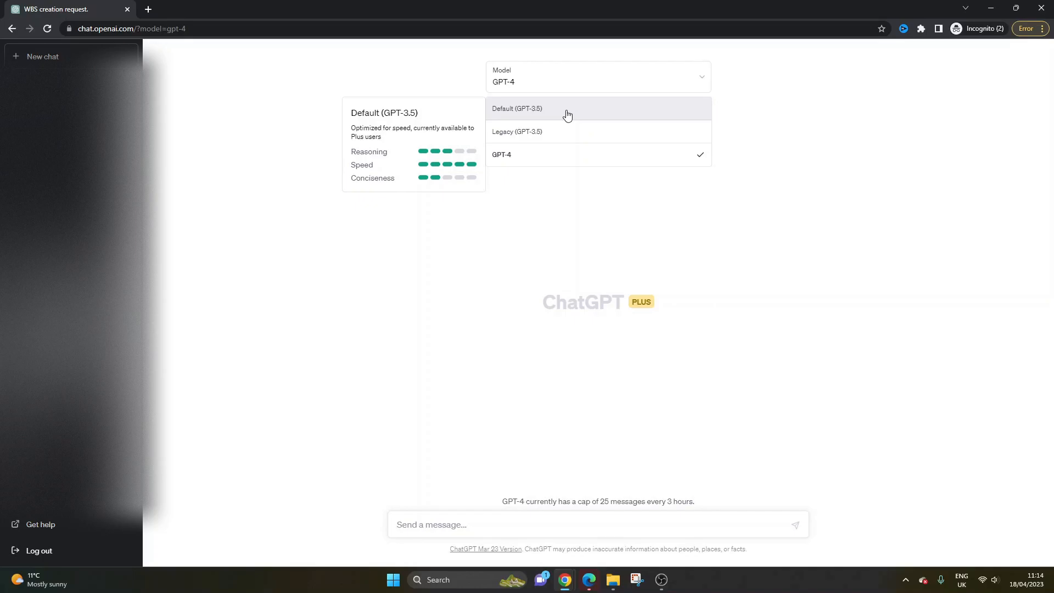
pyautogui.moveTo(563, 411)
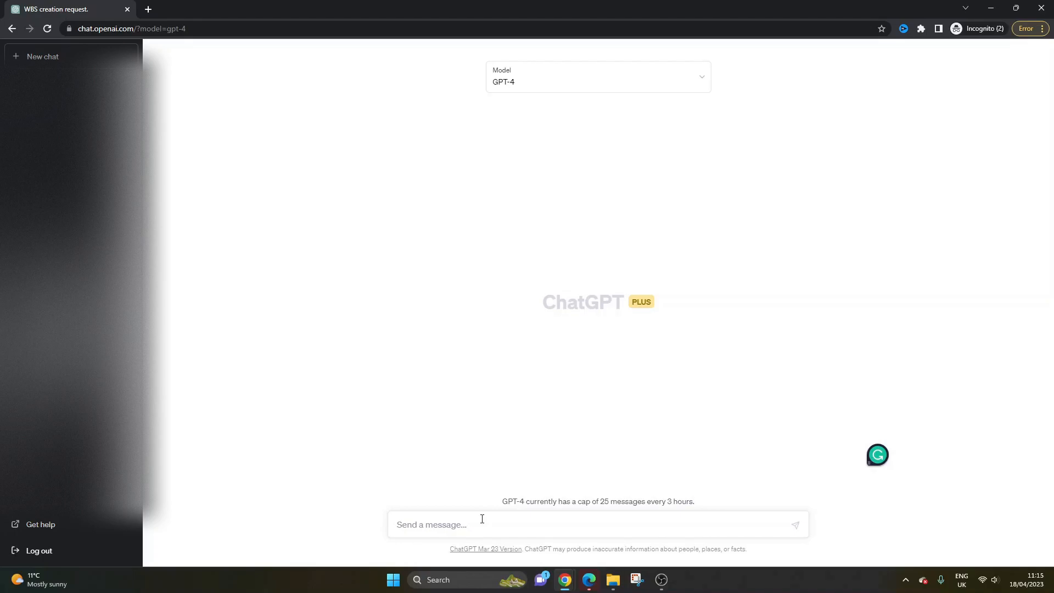
# - Send GPT-4 the prompt 'Create a general wbs'
pyautogui.write('Create')
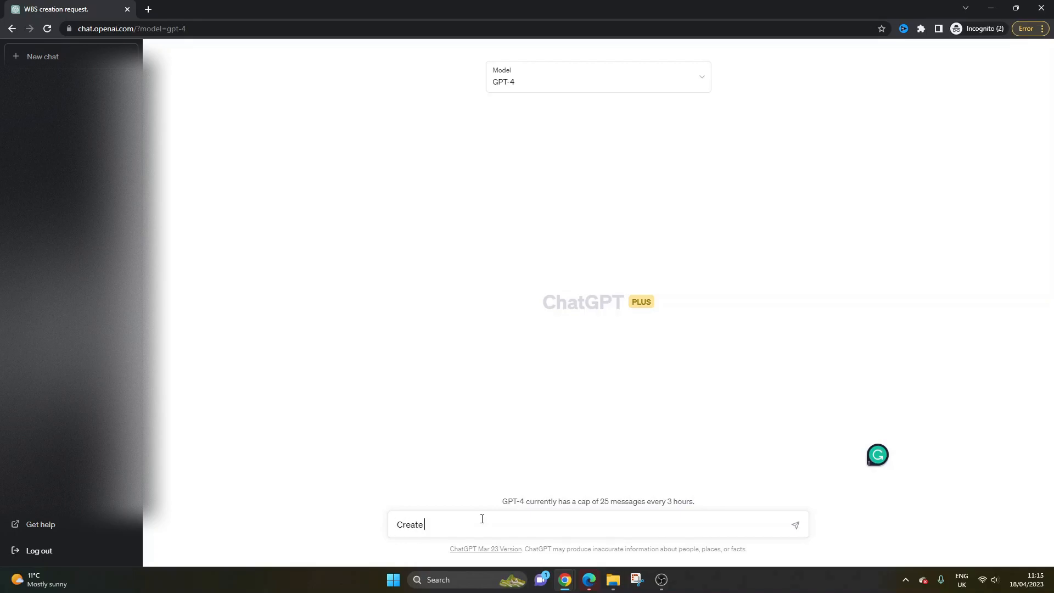
pyautogui.write('a WB')
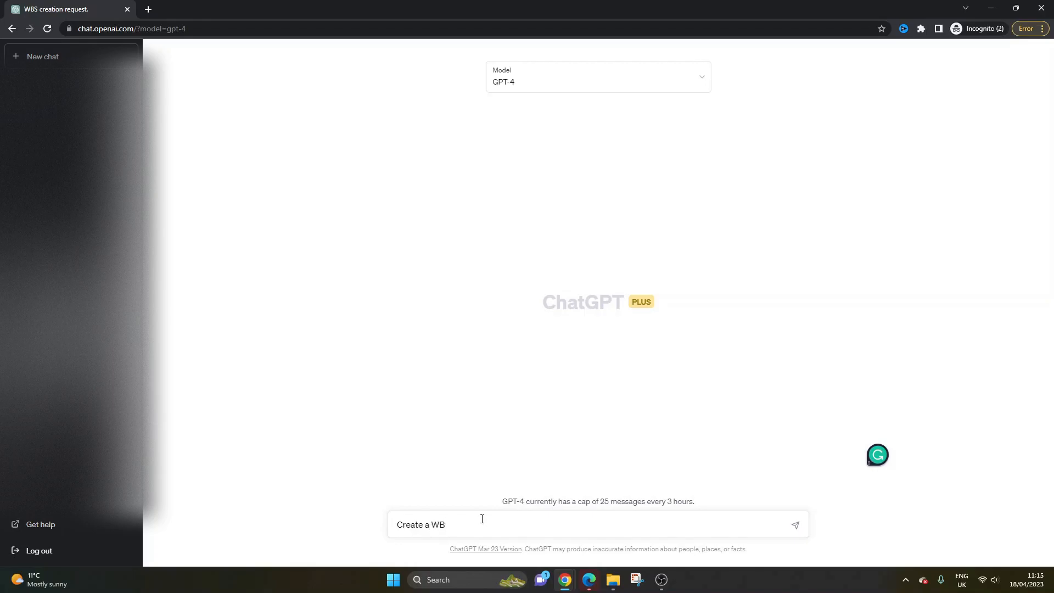
pyautogui.write('ork break')
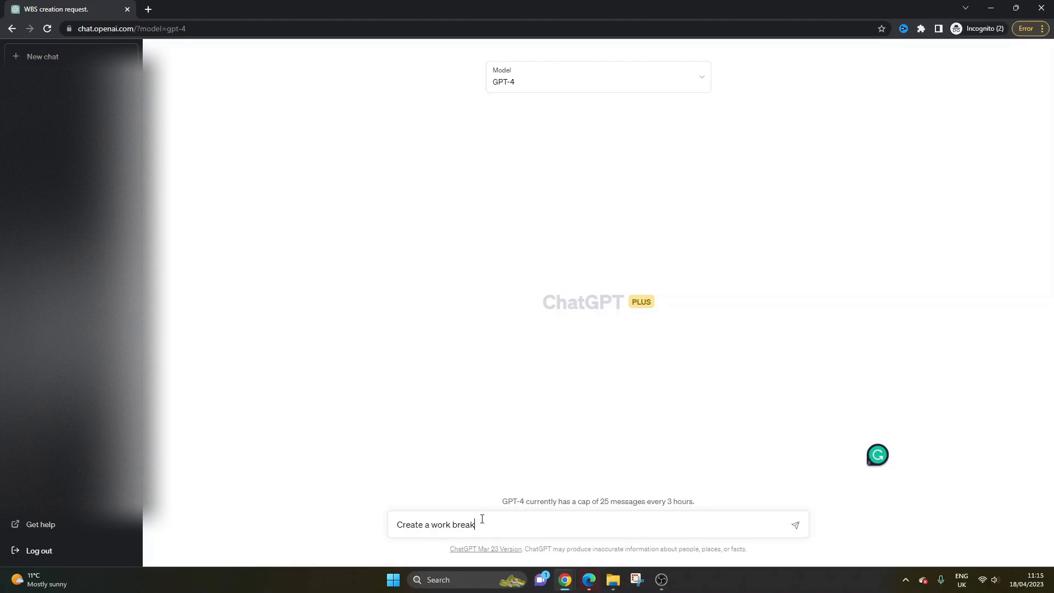
pyautogui.write('down structure')
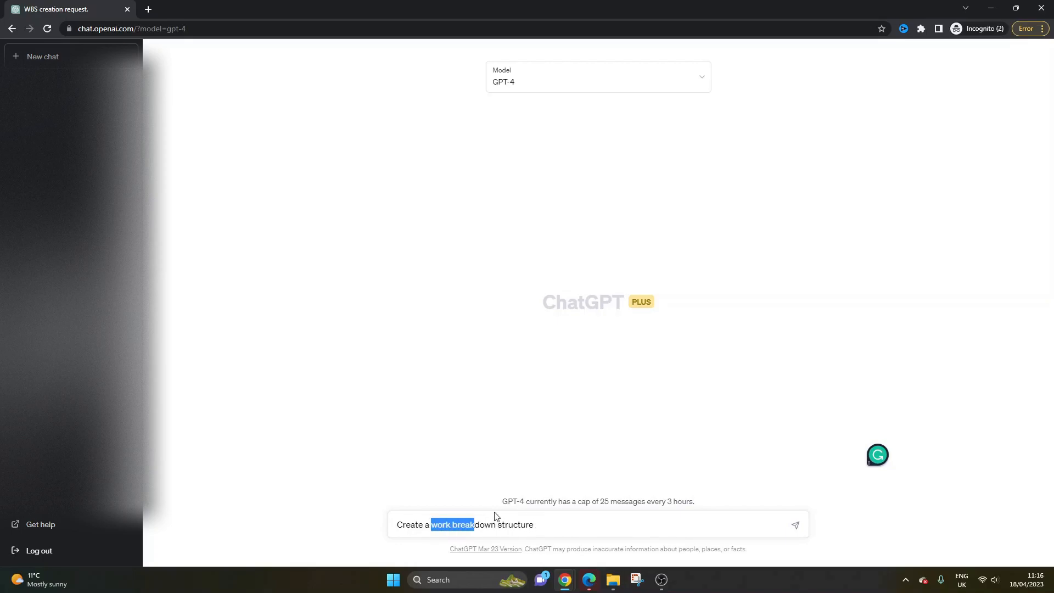
pyautogui.write('wbs')
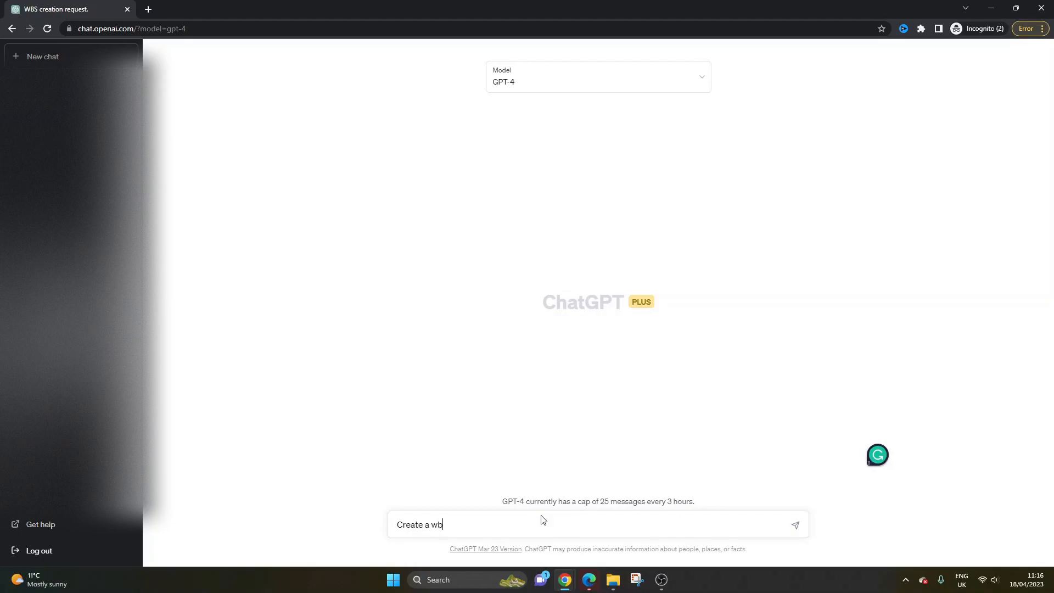
pyautogui.write('general')
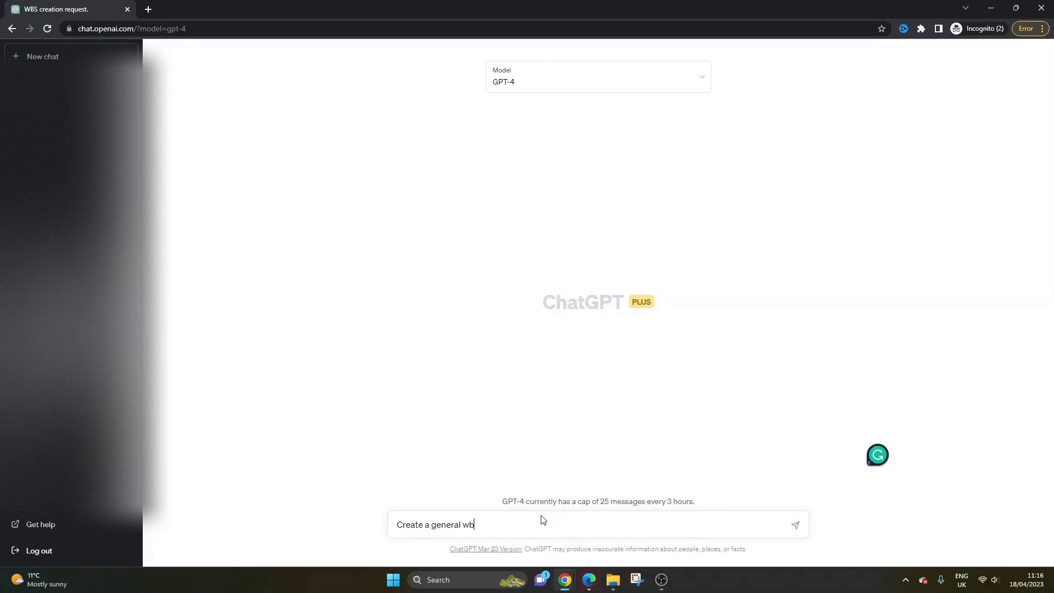
pyautogui.press('Return')
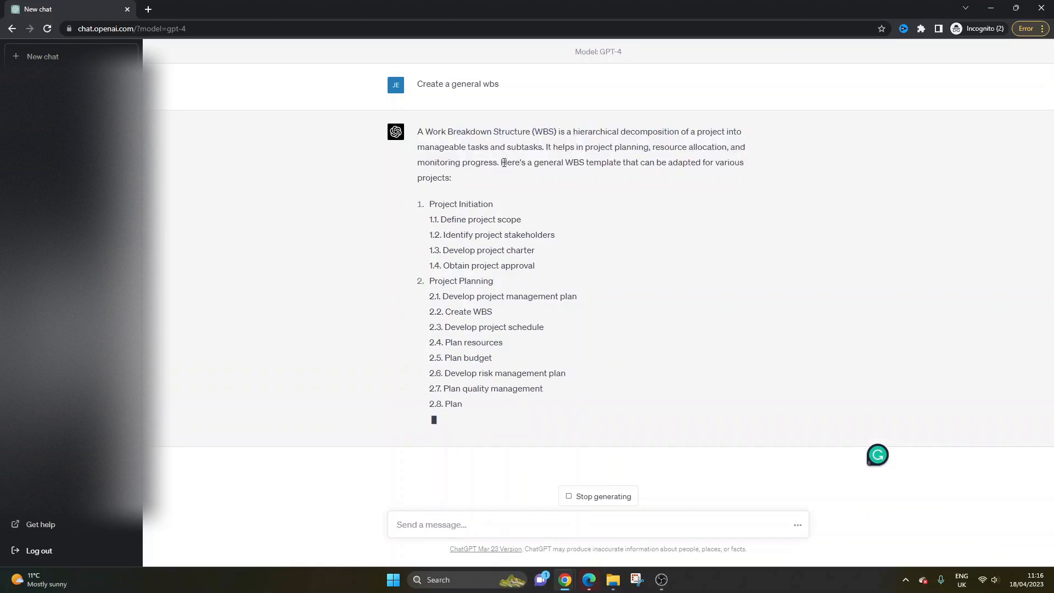
# - Highlight the WBS introduction and Project Initiation heading while scrolling the streaming reply
pyautogui.doubleClick(602, 161)
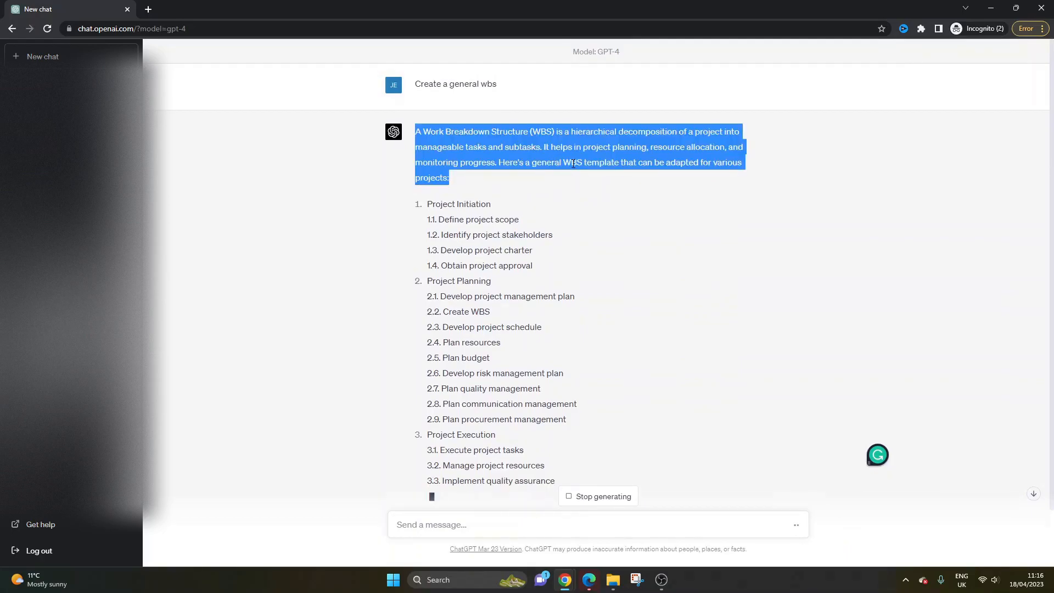
pyautogui.doubleClick(546, 162)
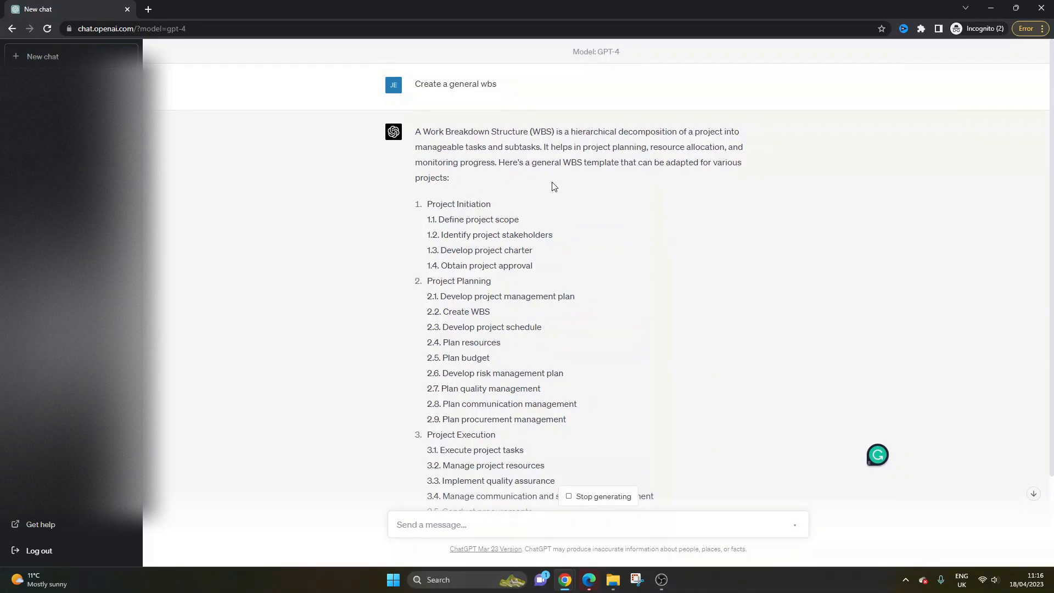
pyautogui.moveTo(510, 217)
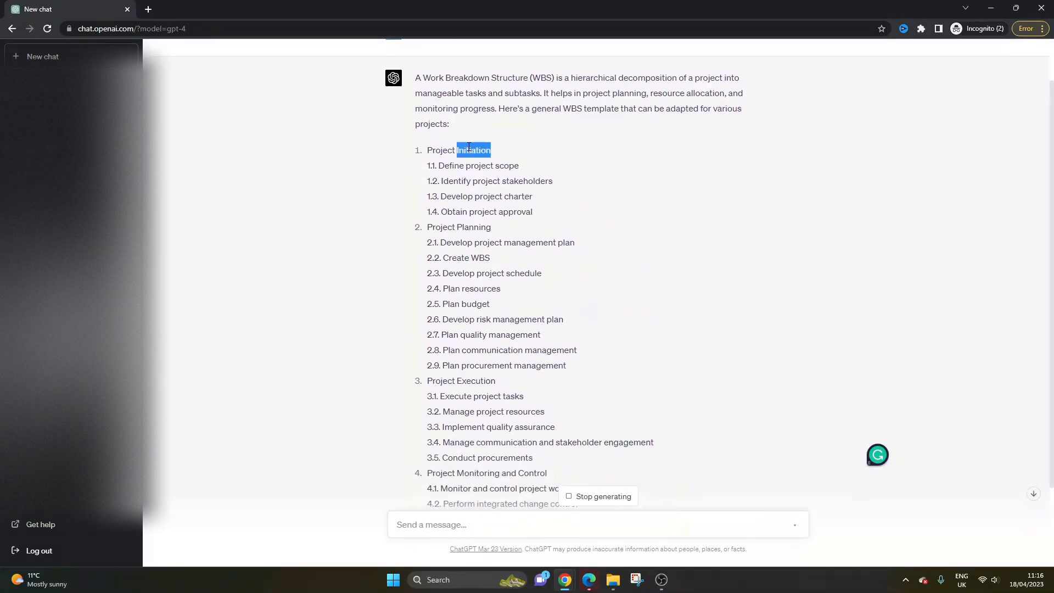
pyautogui.doubleClick(472, 149)
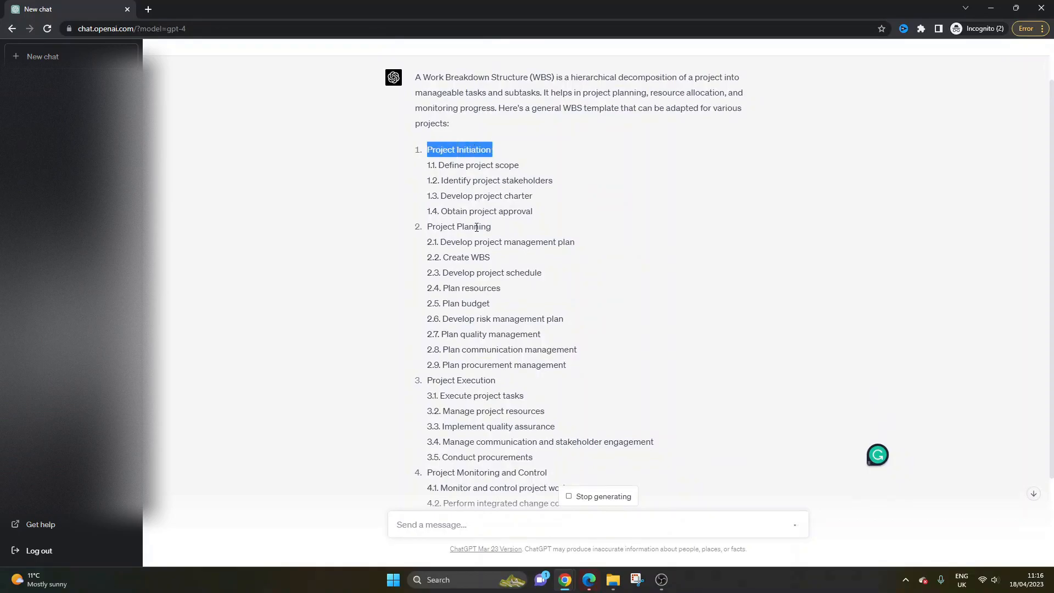
pyautogui.scroll(-3)
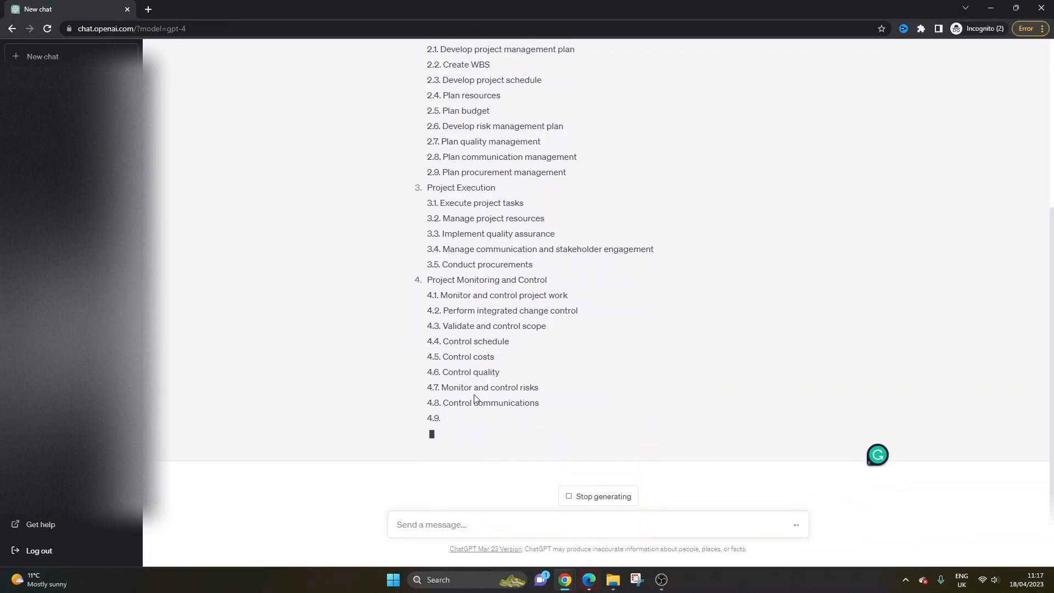
pyautogui.scroll(3)
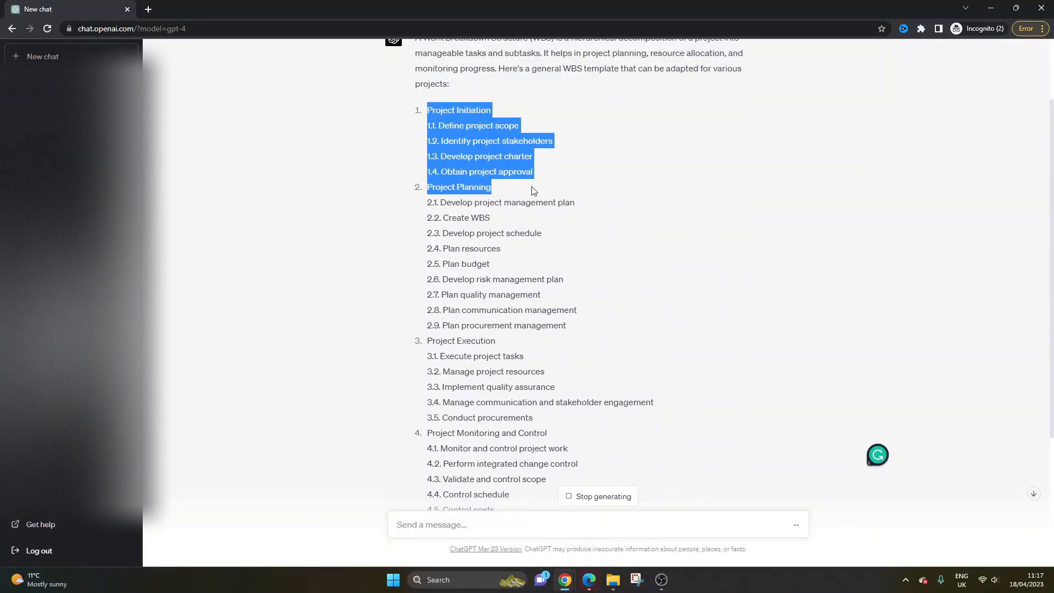
pyautogui.click(619, 230)
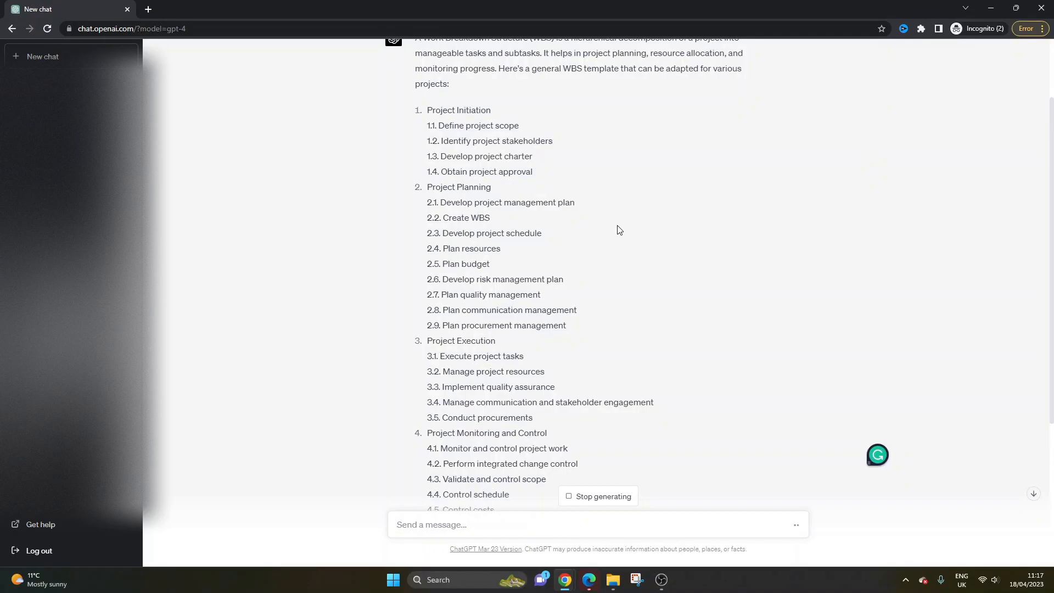
pyautogui.scroll(3)
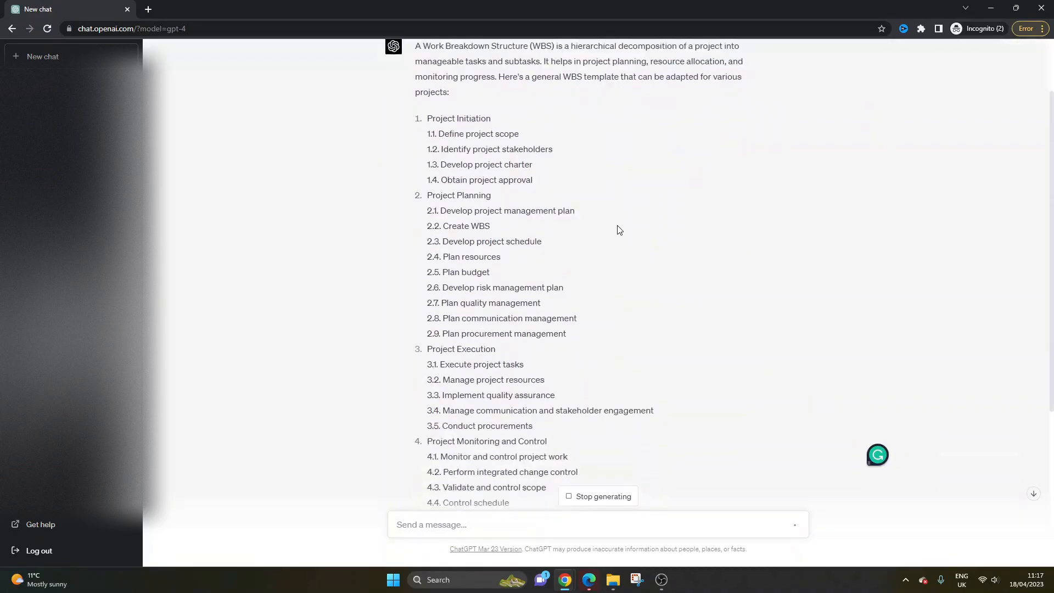
pyautogui.scroll(-3)
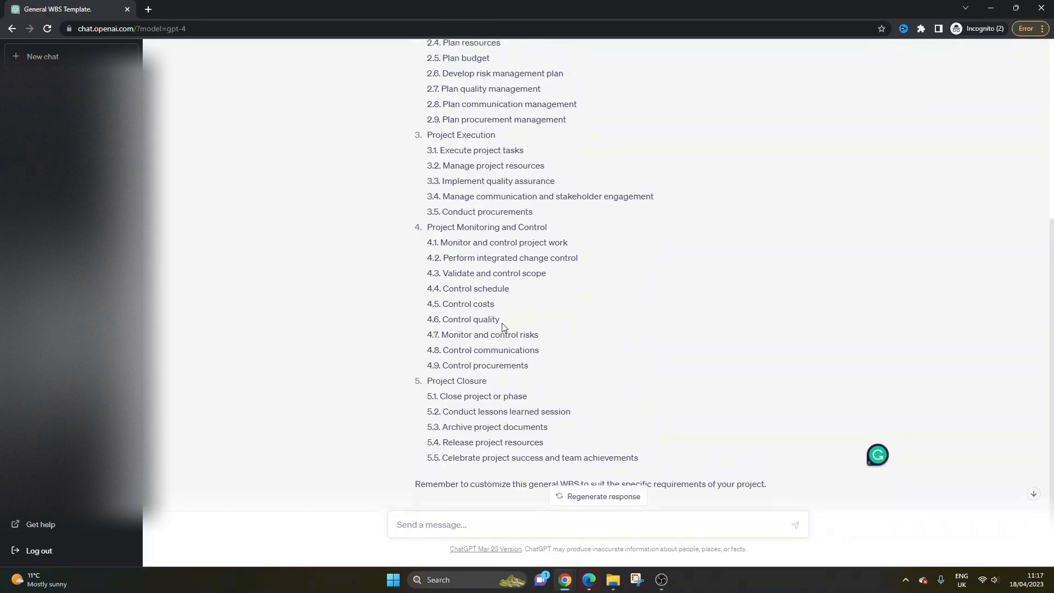
# - Scroll through the finished WBS, highlighting the 'Identify project stakeholders' task
pyautogui.scroll(3)
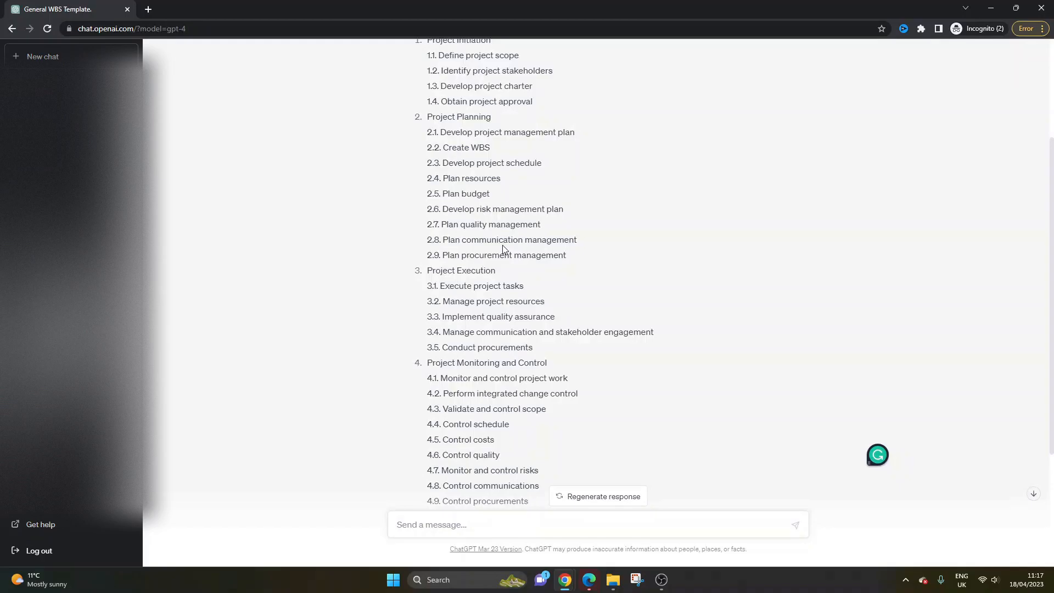
pyautogui.scroll(3)
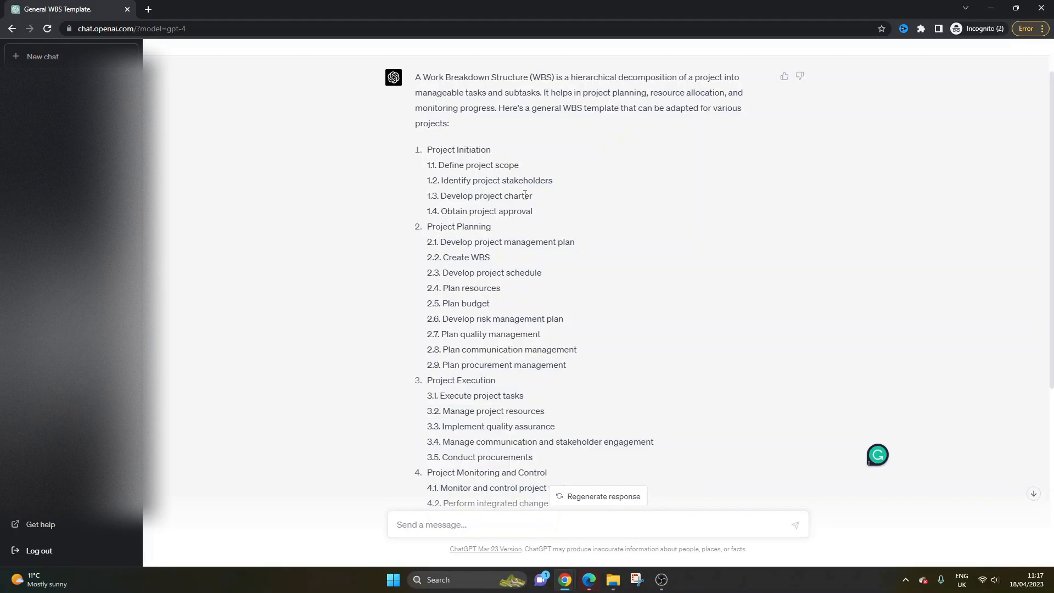
pyautogui.doubleClick(517, 195)
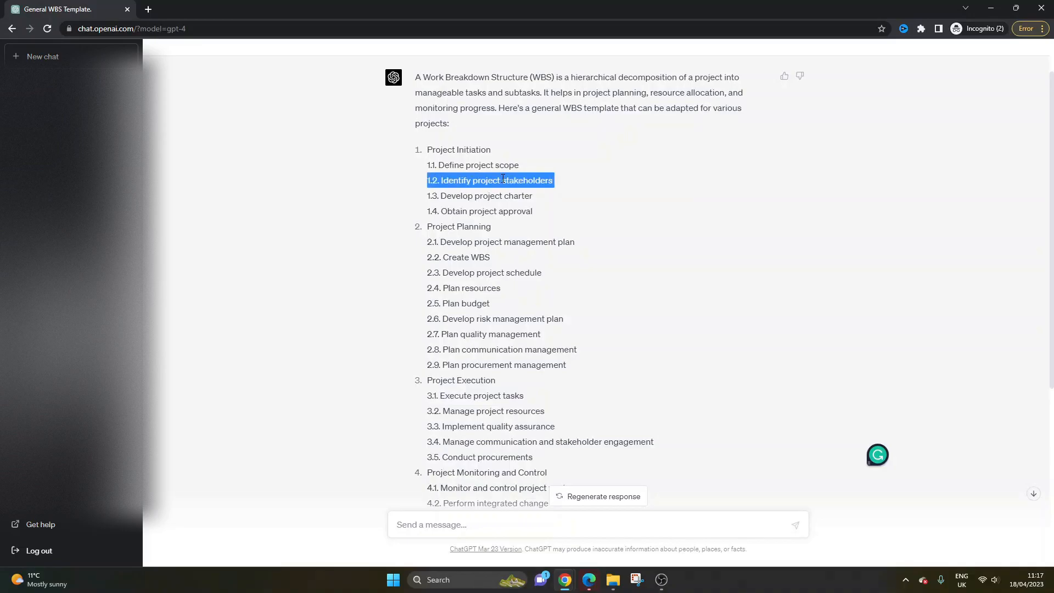
pyautogui.scroll(-3)
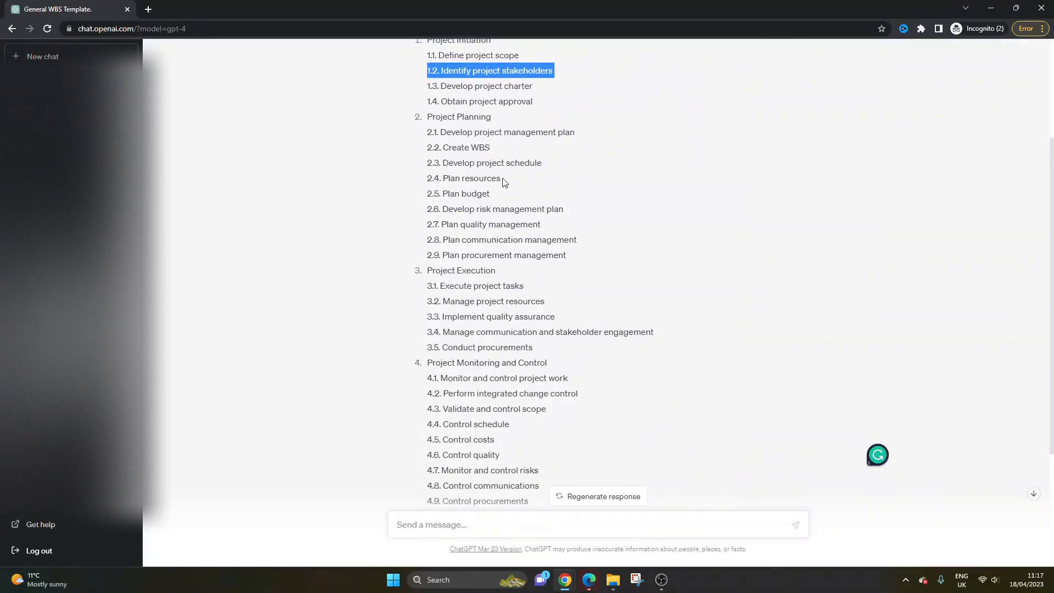
pyautogui.scroll(-3)
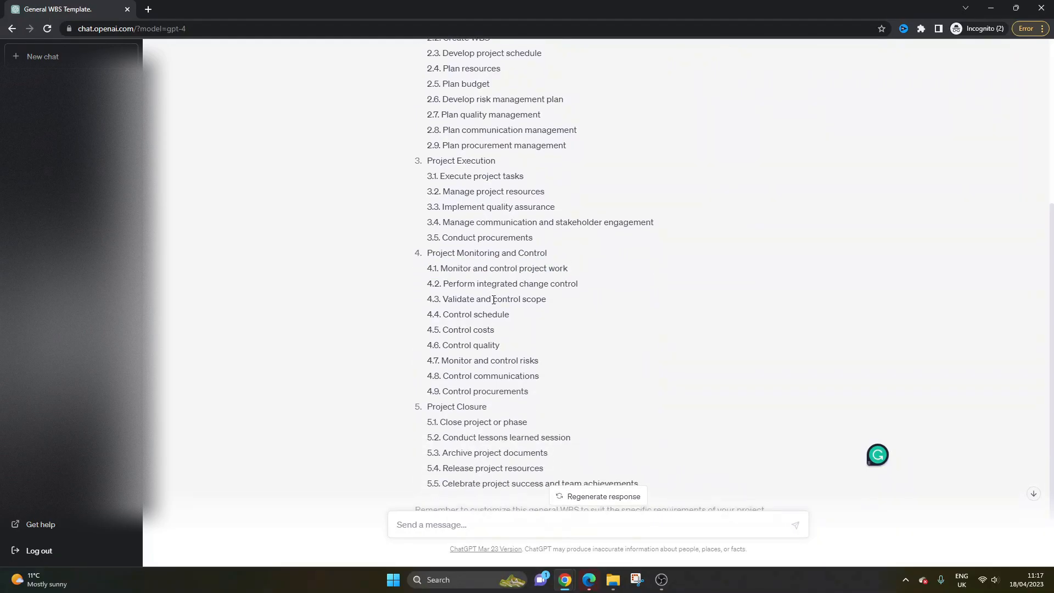
pyautogui.scroll(-3)
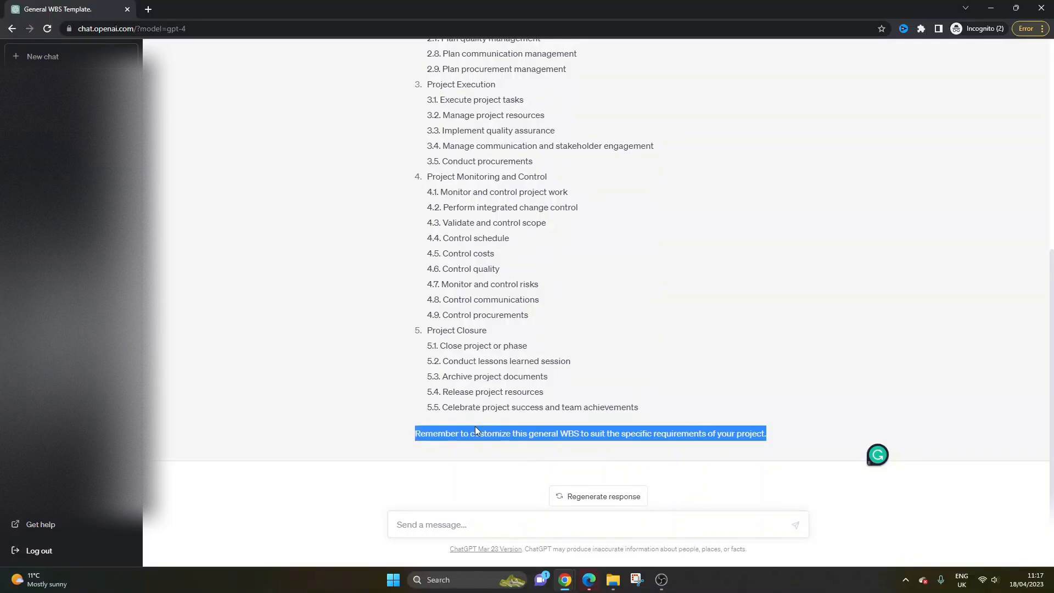
pyautogui.moveTo(558, 389)
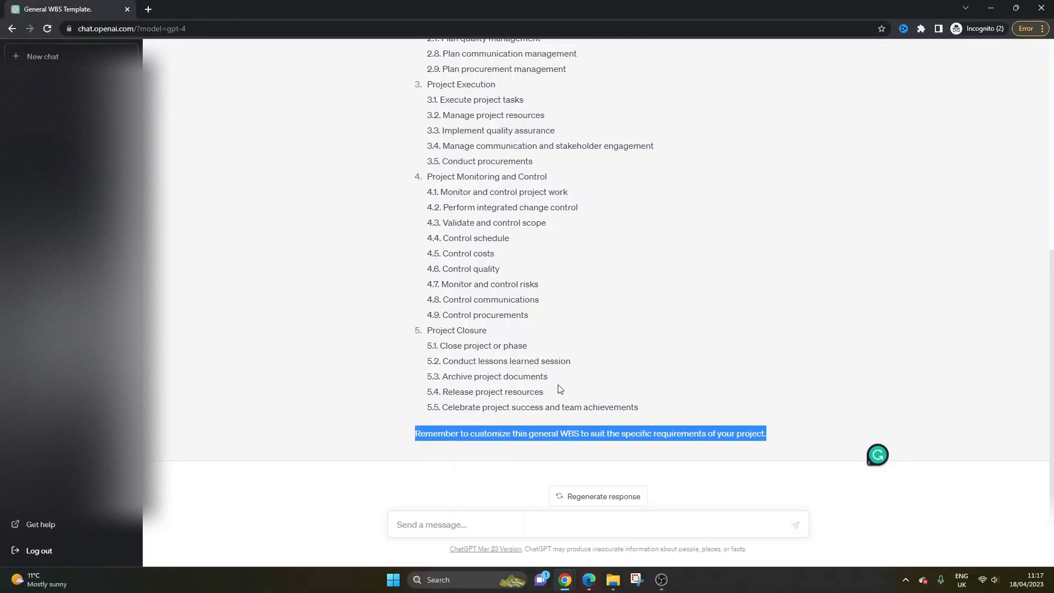
pyautogui.moveTo(580, 403)
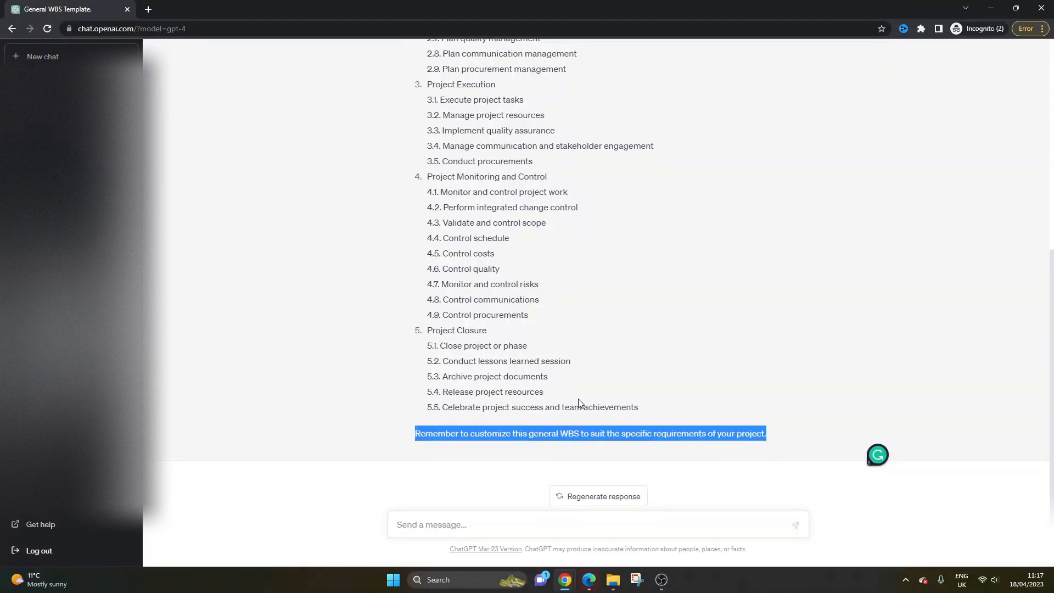
pyautogui.scroll(3)
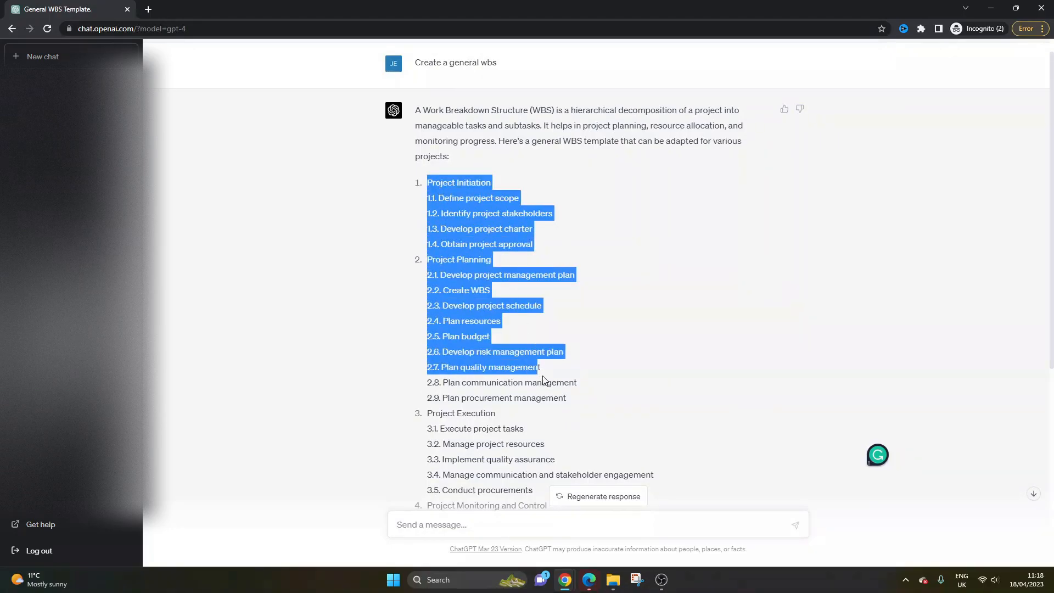
pyautogui.scroll(-3)
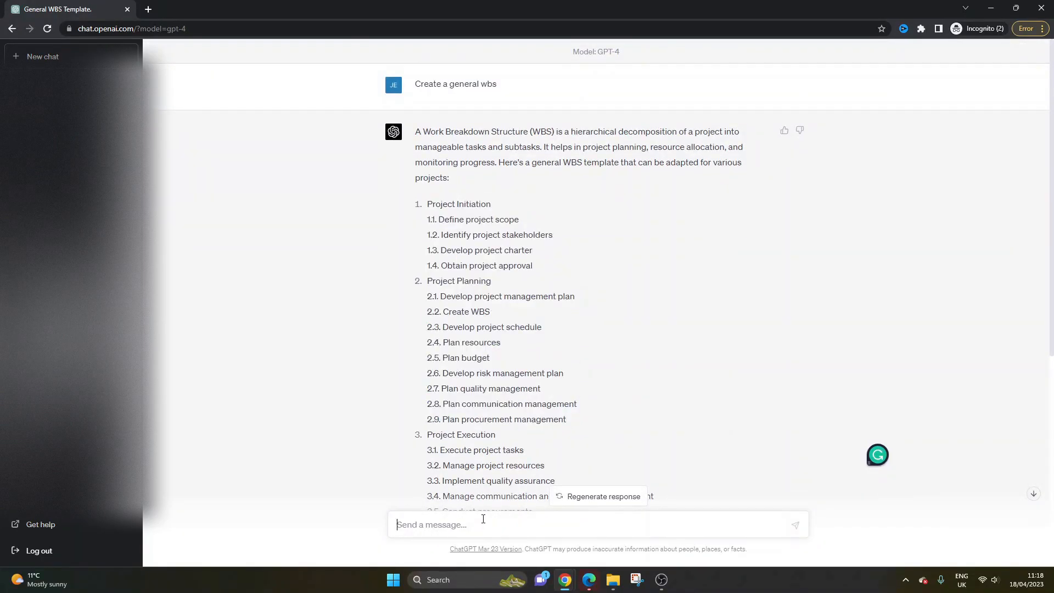
pyautogui.moveTo(572, 380)
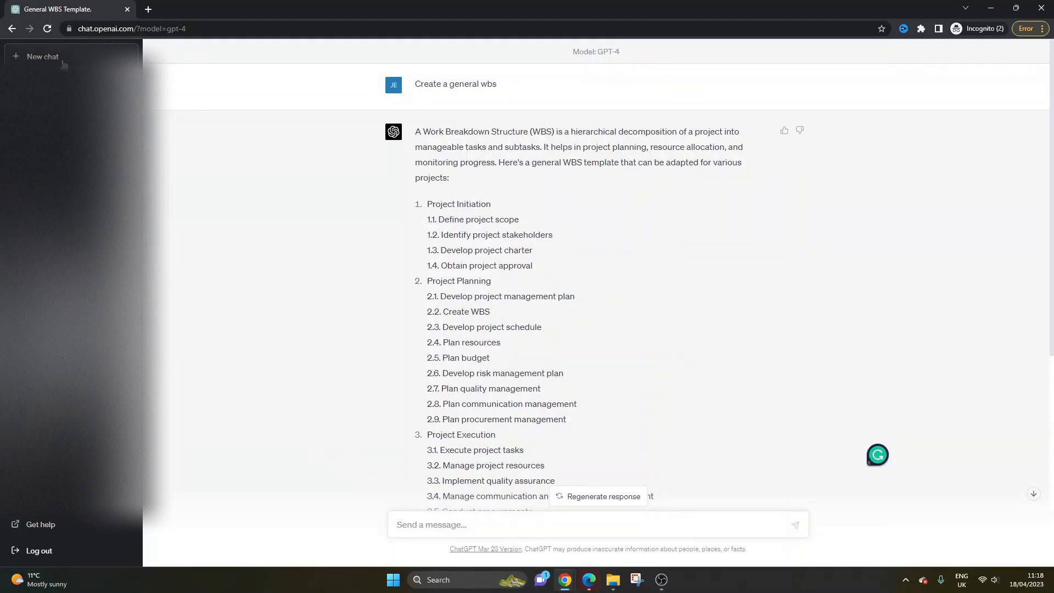
# - In a new chat, send 'Create a WBS for a software project'
pyautogui.click(43, 56)
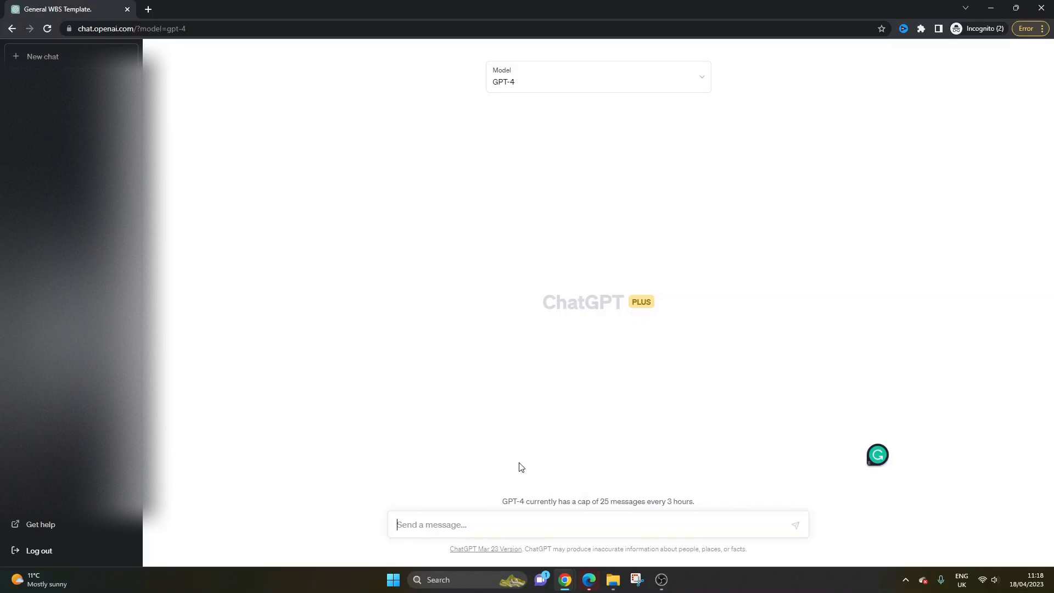
pyautogui.write('Create a WBS')
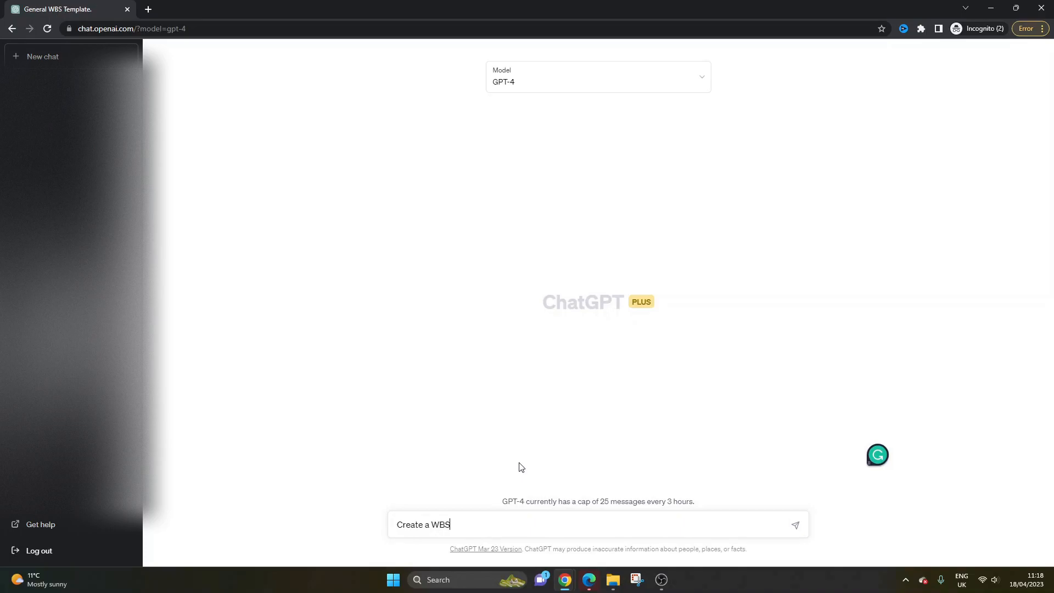
pyautogui.write('for a soft')
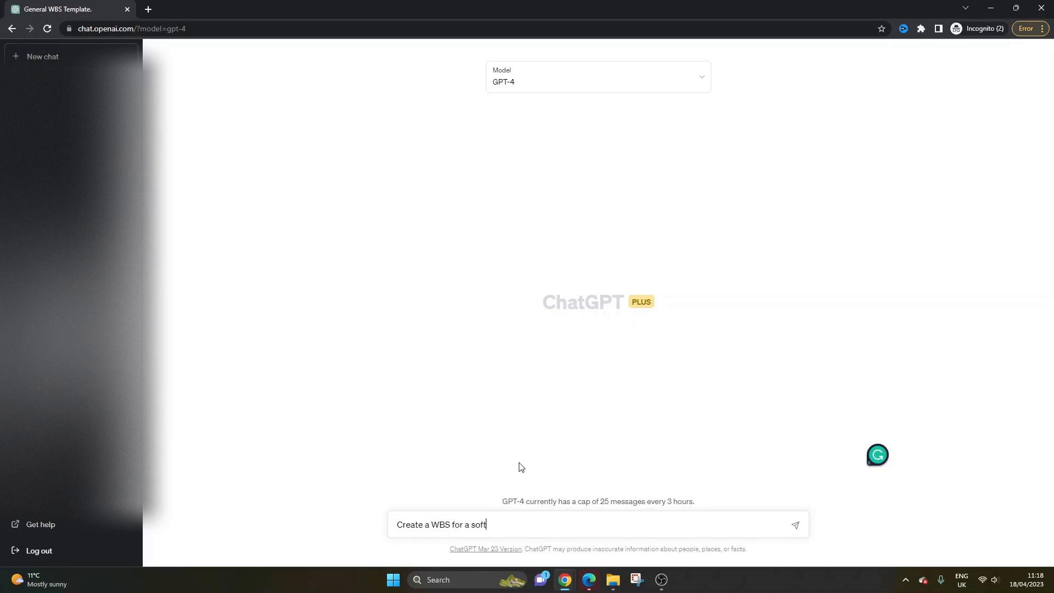
pyautogui.write('ware project')
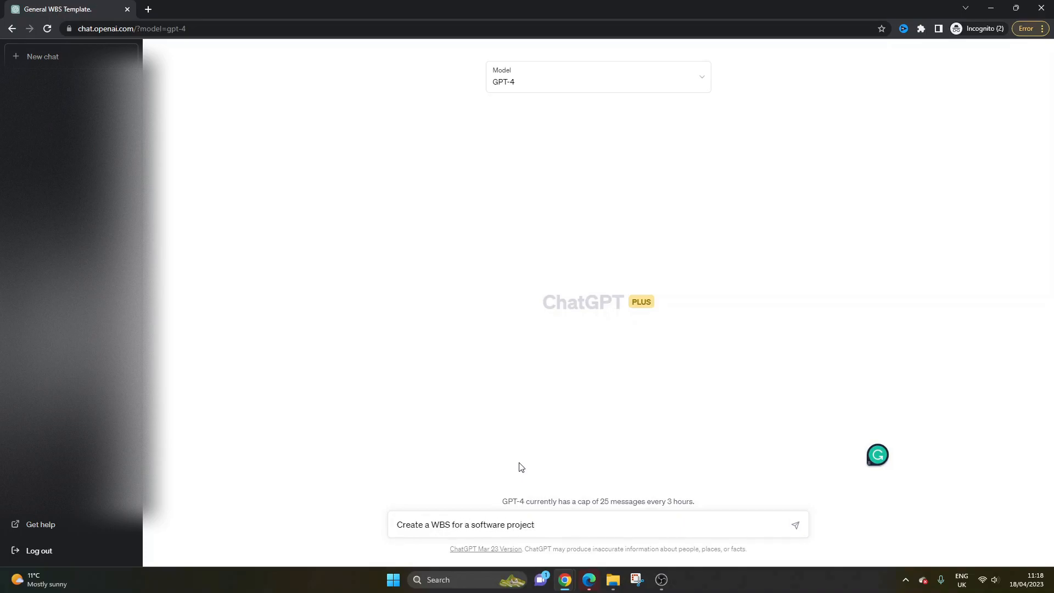
pyautogui.moveTo(566, 520)
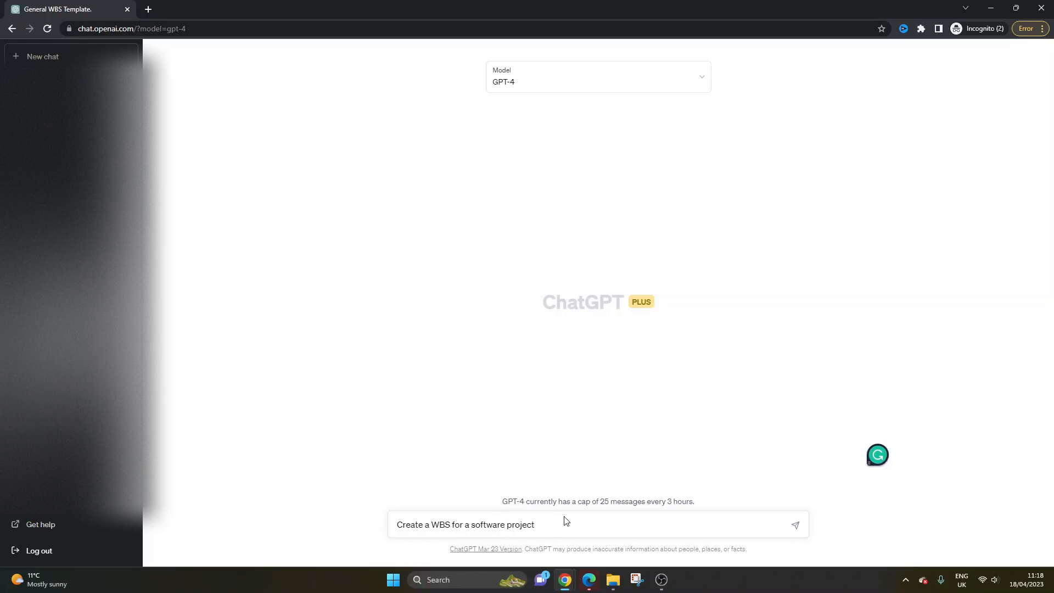
pyautogui.click(794, 525)
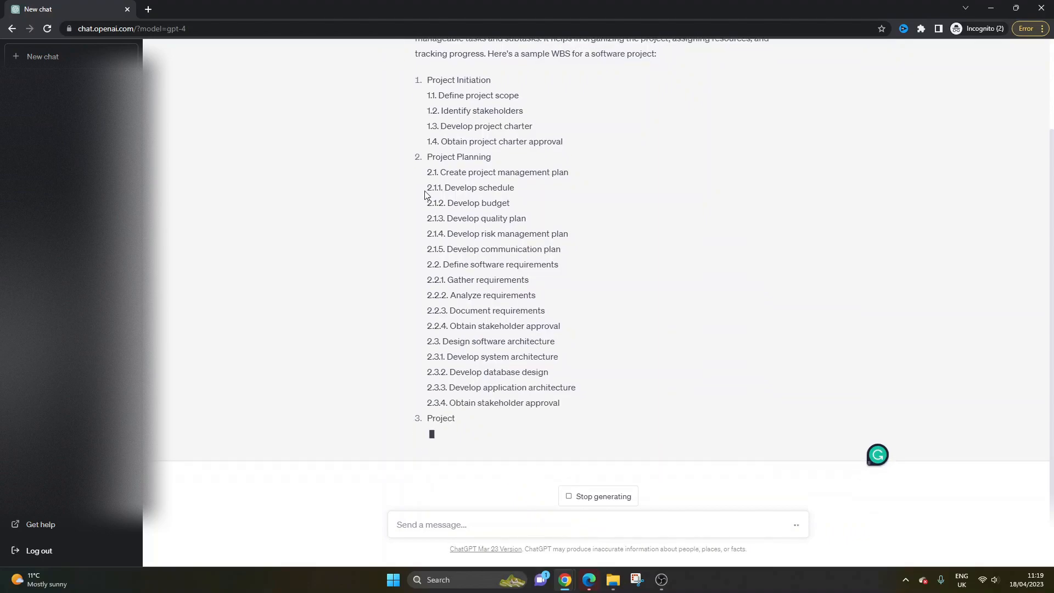
# - Scroll the software WBS reply, highlighting 'software' and the Develop application architecture task
pyautogui.scroll(3)
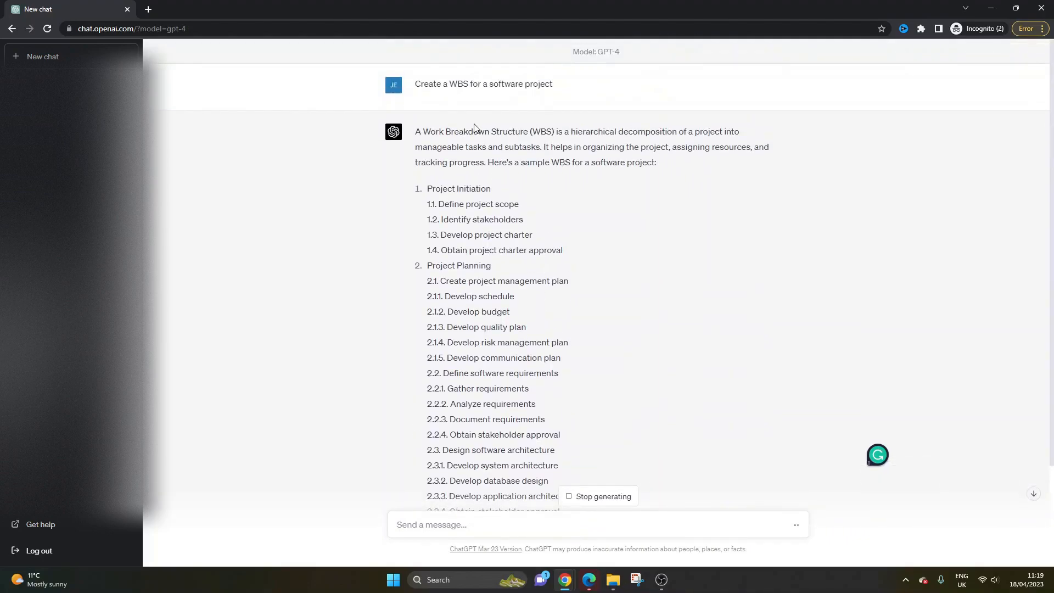
pyautogui.doubleClick(505, 84)
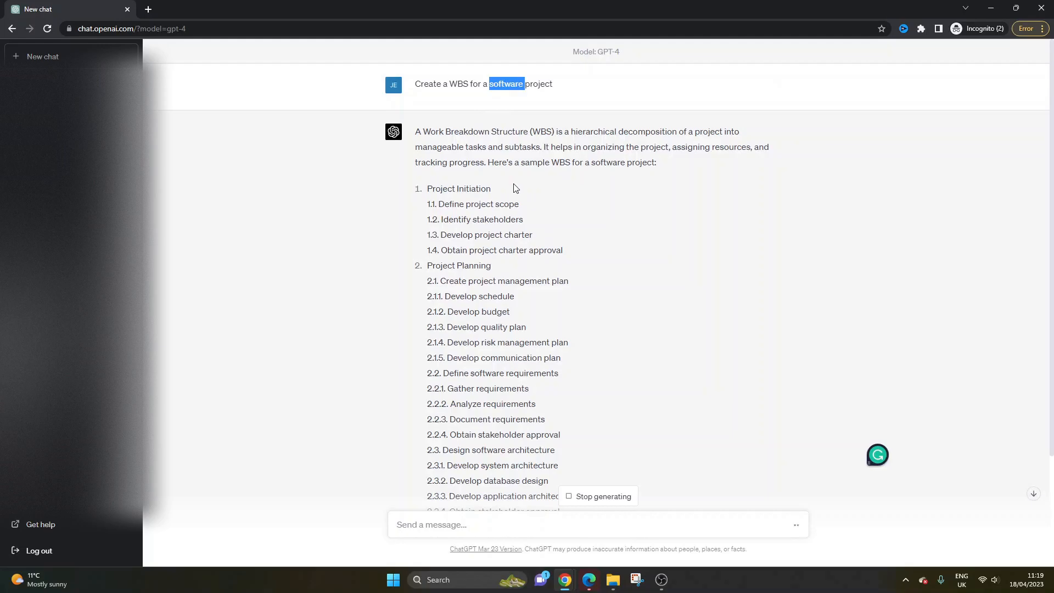
pyautogui.moveTo(514, 191)
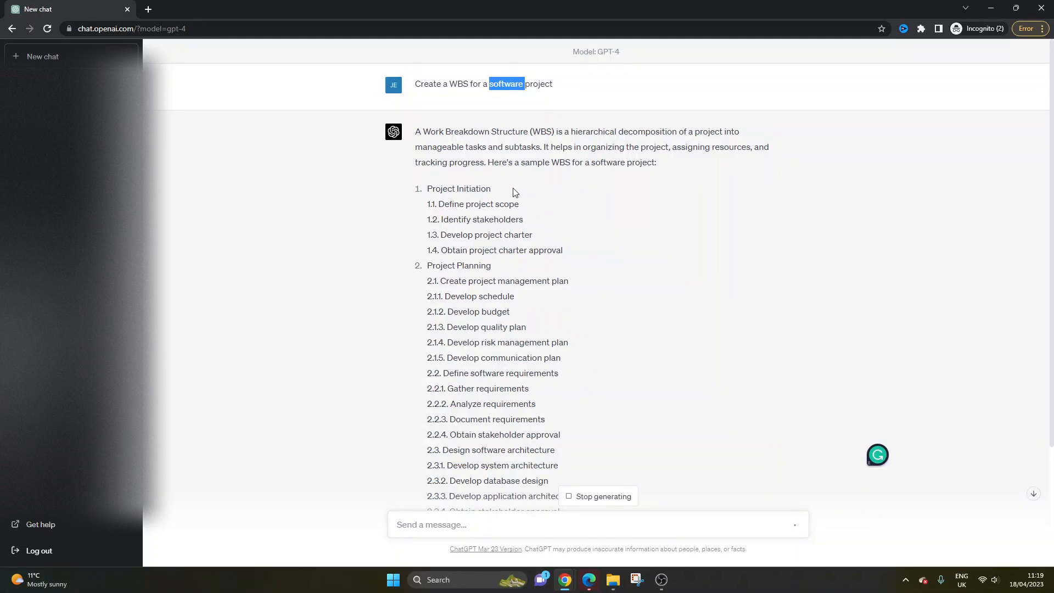
pyautogui.scroll(-3)
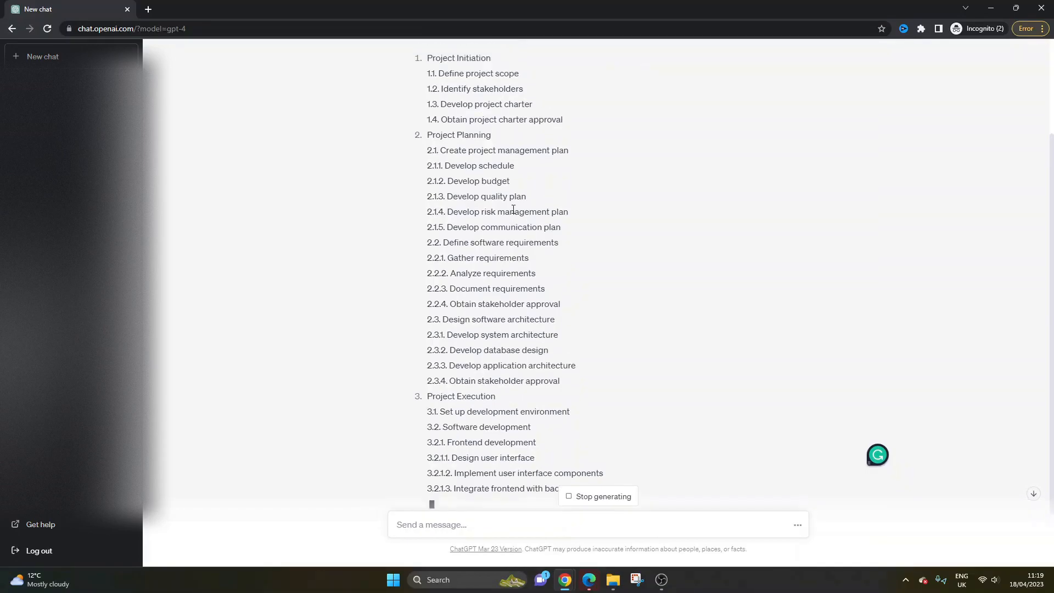
pyautogui.scroll(3)
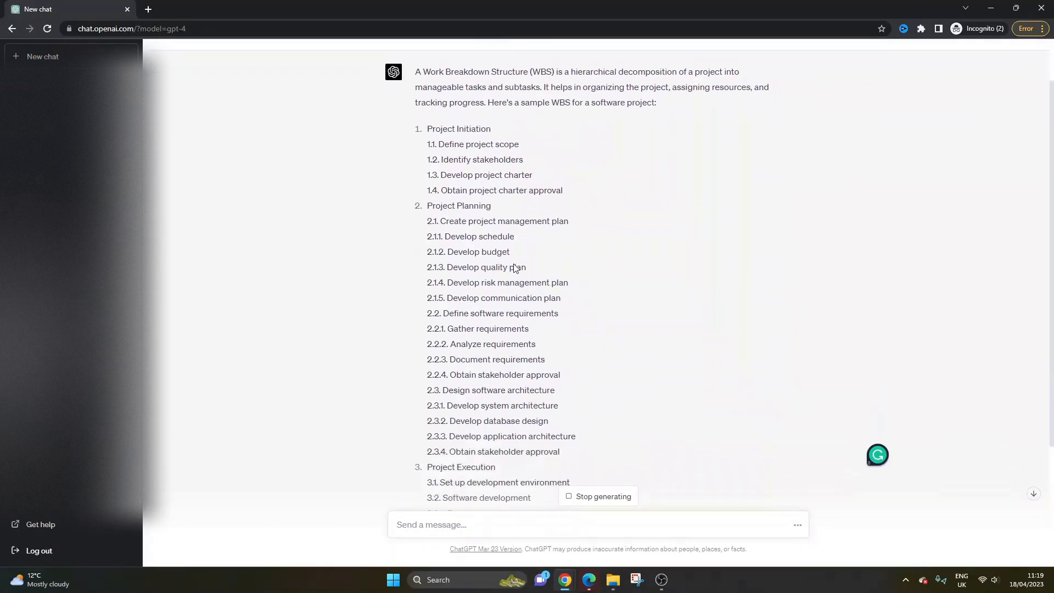
pyautogui.scroll(-3)
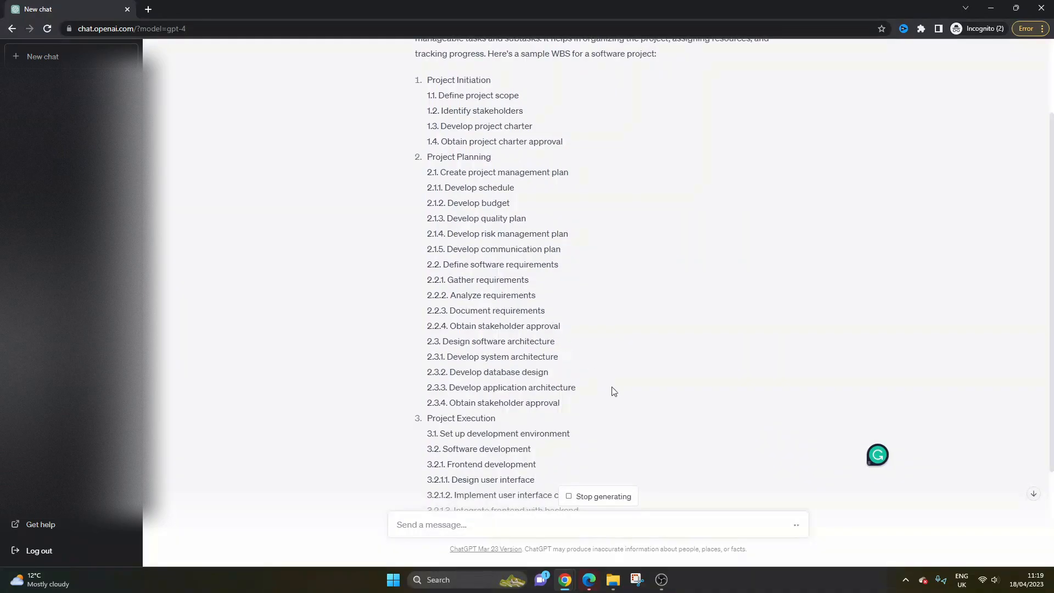
pyautogui.doubleClick(488, 371)
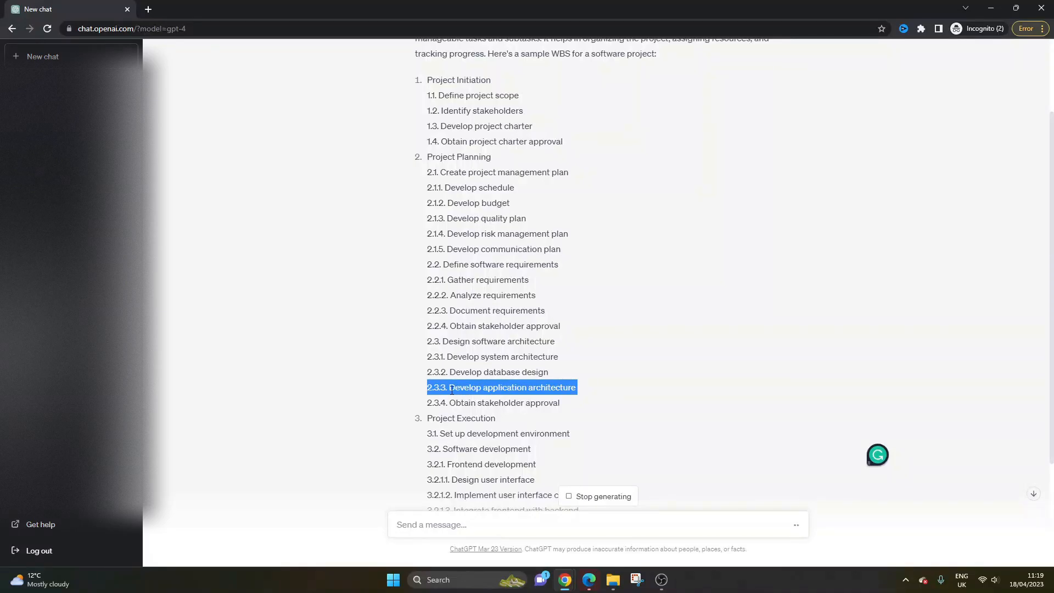
pyautogui.click(440, 402)
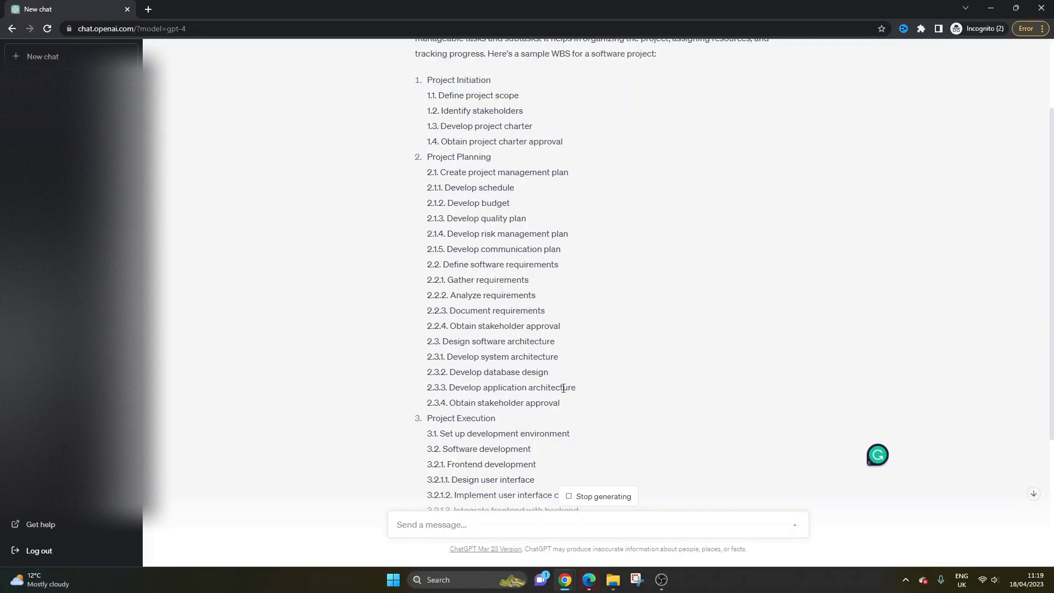
# - Highlight task 2.3.2, then move to the message box of a fresh chat
pyautogui.doubleClick(436, 371)
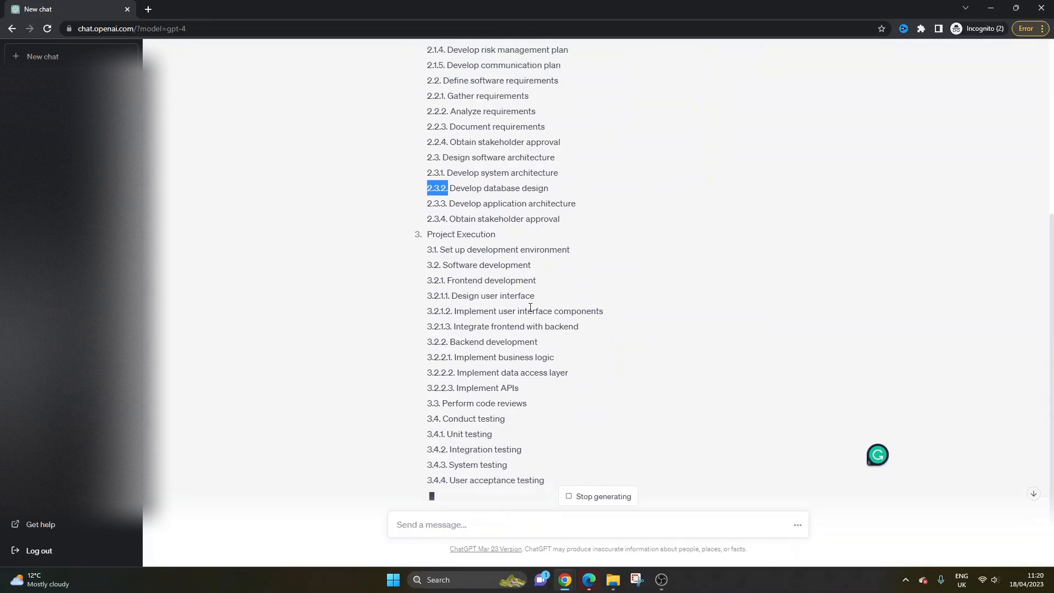
pyautogui.scroll(3)
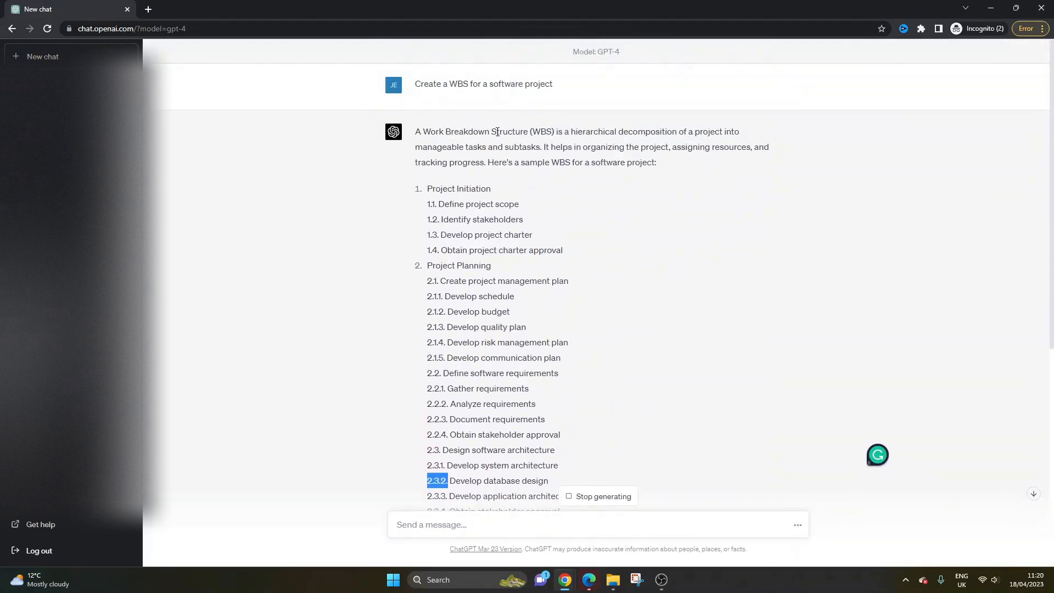
pyautogui.moveTo(546, 297)
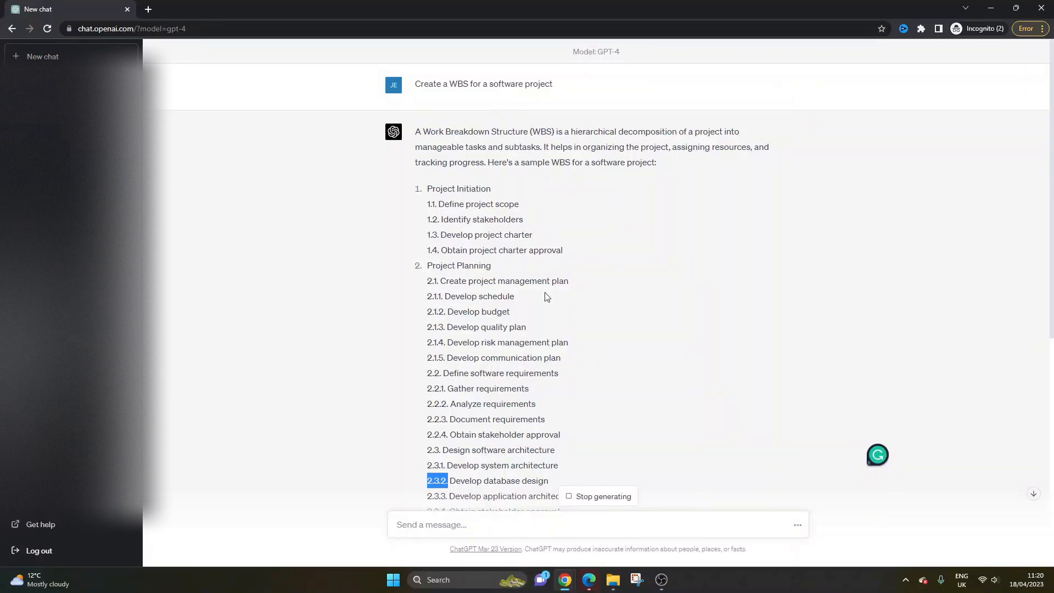
pyautogui.scroll(-3)
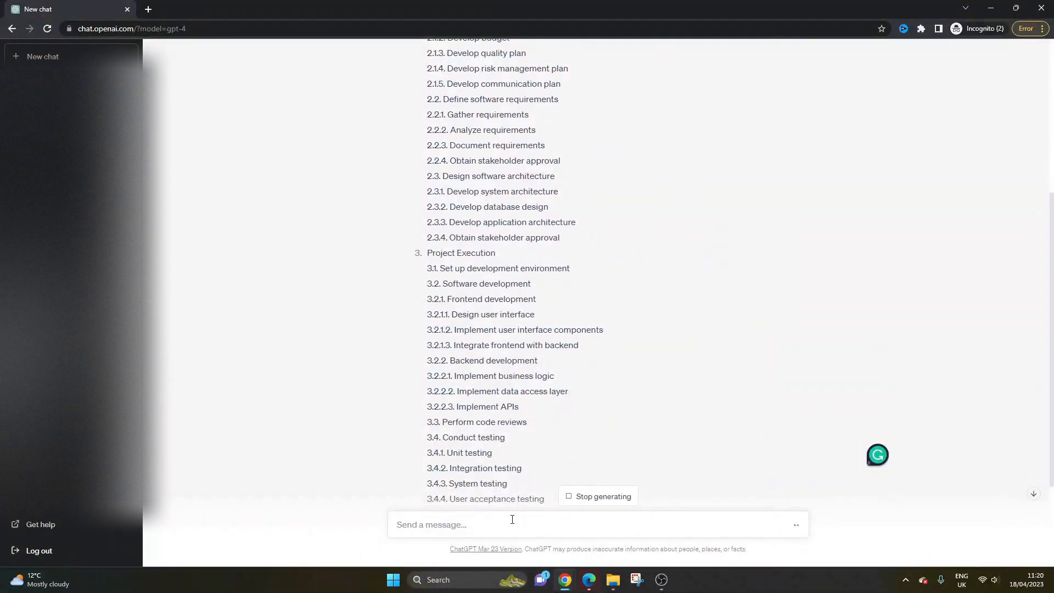
pyautogui.moveTo(546, 469)
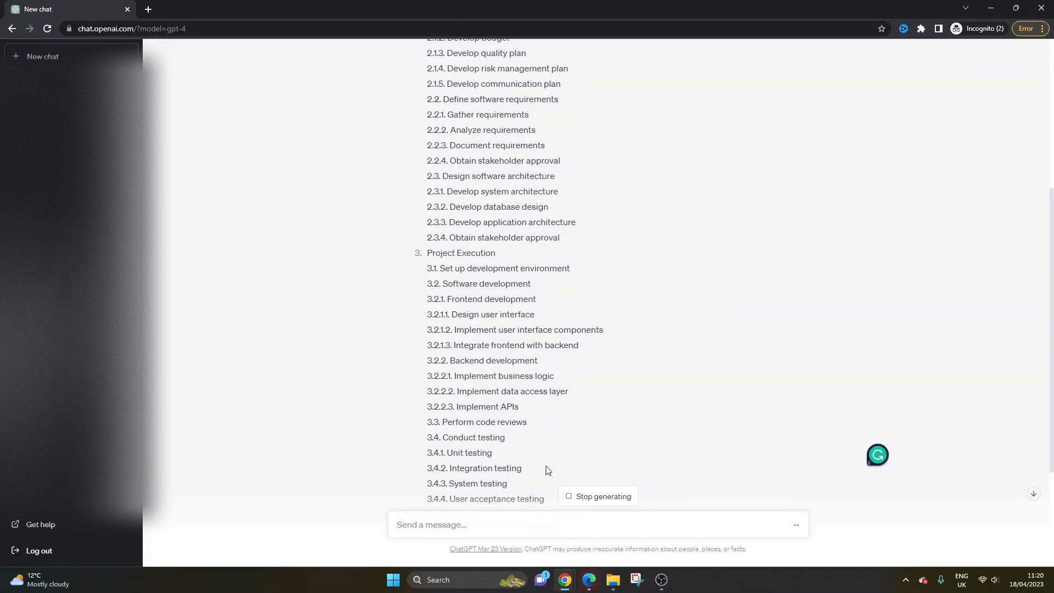
pyautogui.click(592, 524)
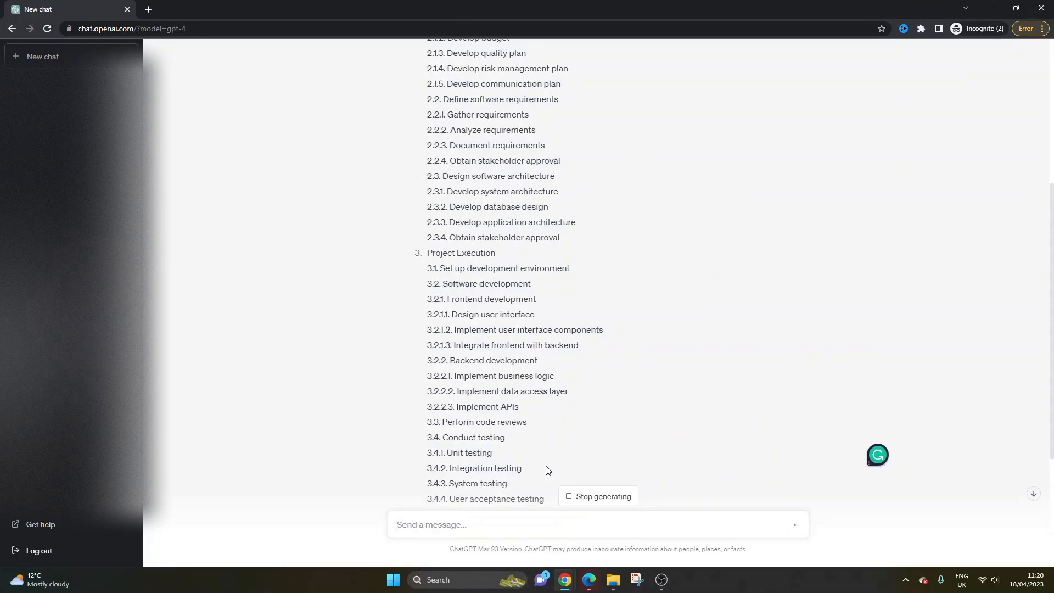
pyautogui.scroll(-3)
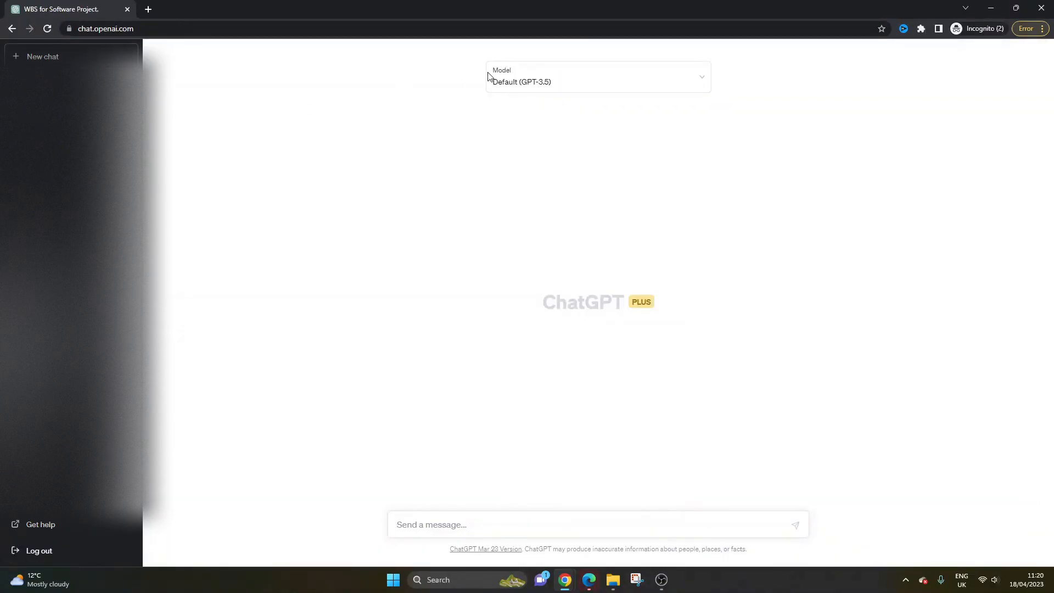
# - Send 'Create a wbs for a software project' to GPT-4 in the new chat
pyautogui.click(597, 76)
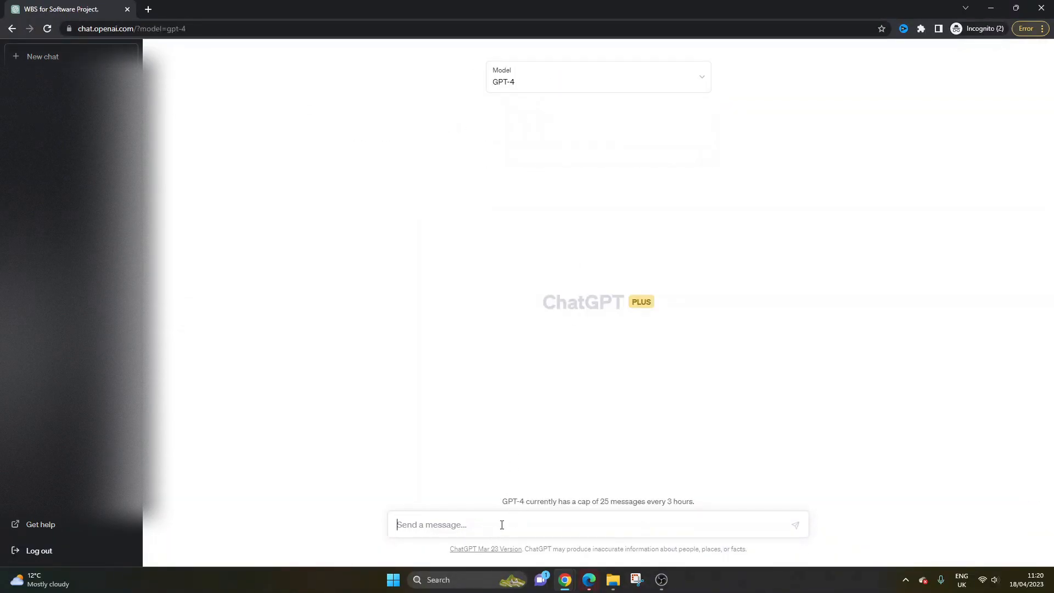
pyautogui.write('Creat')
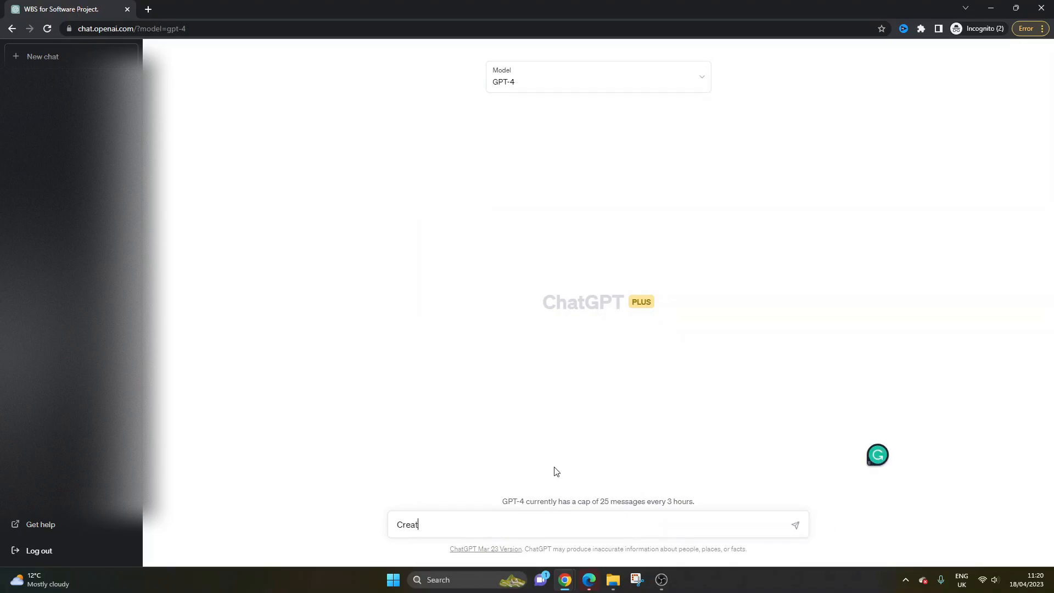
pyautogui.write('e a wbs')
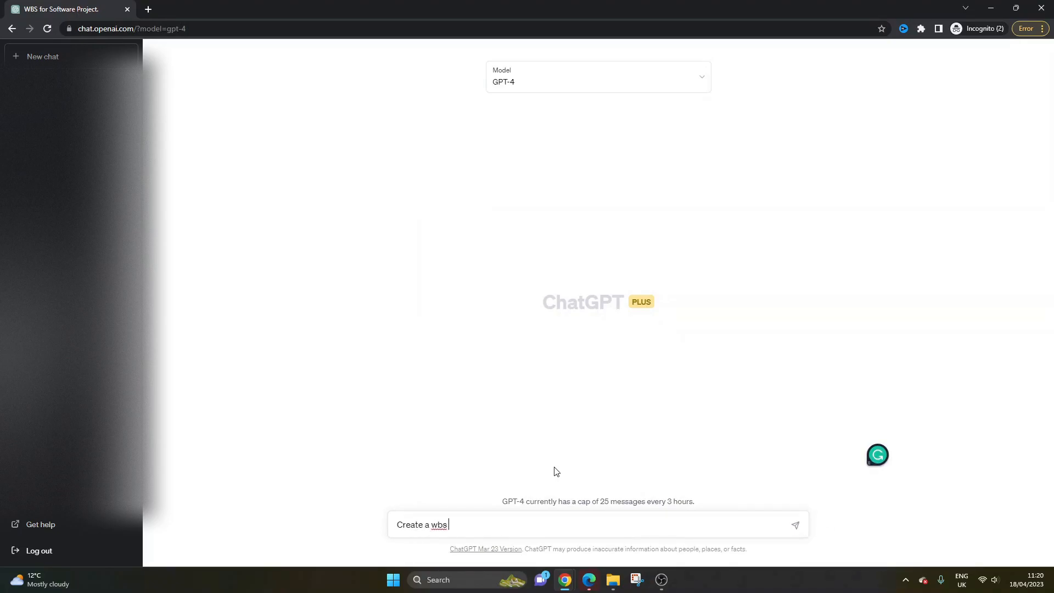
pyautogui.write('for a software')
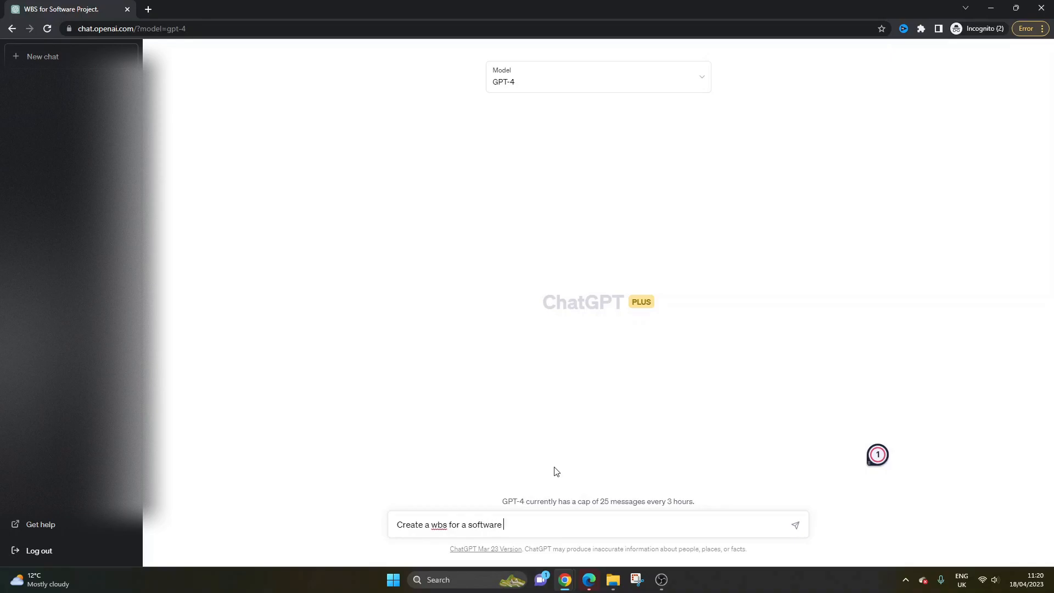
pyautogui.write('project')
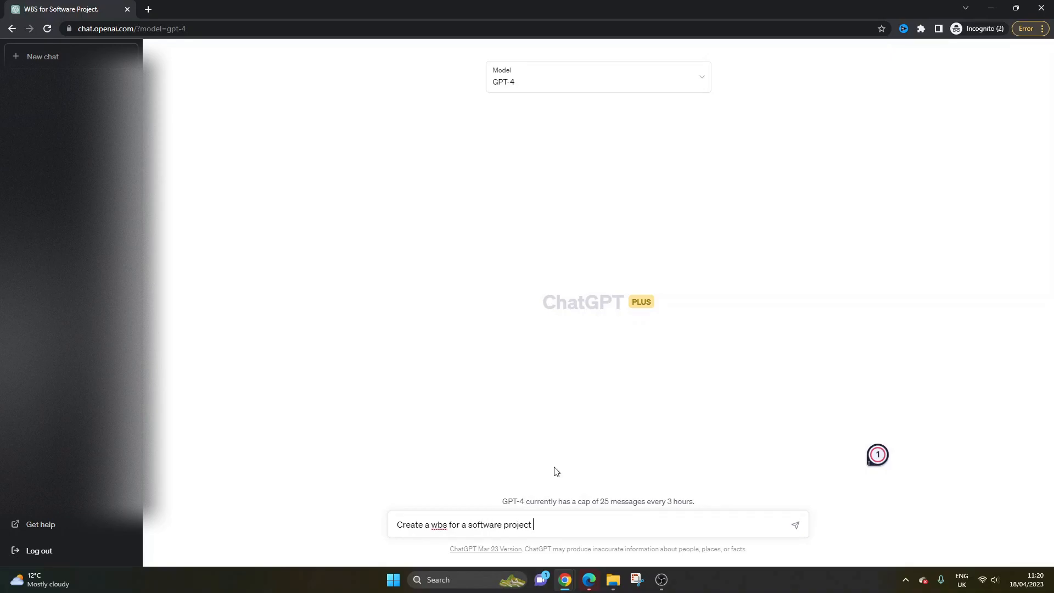
pyautogui.press('Return')
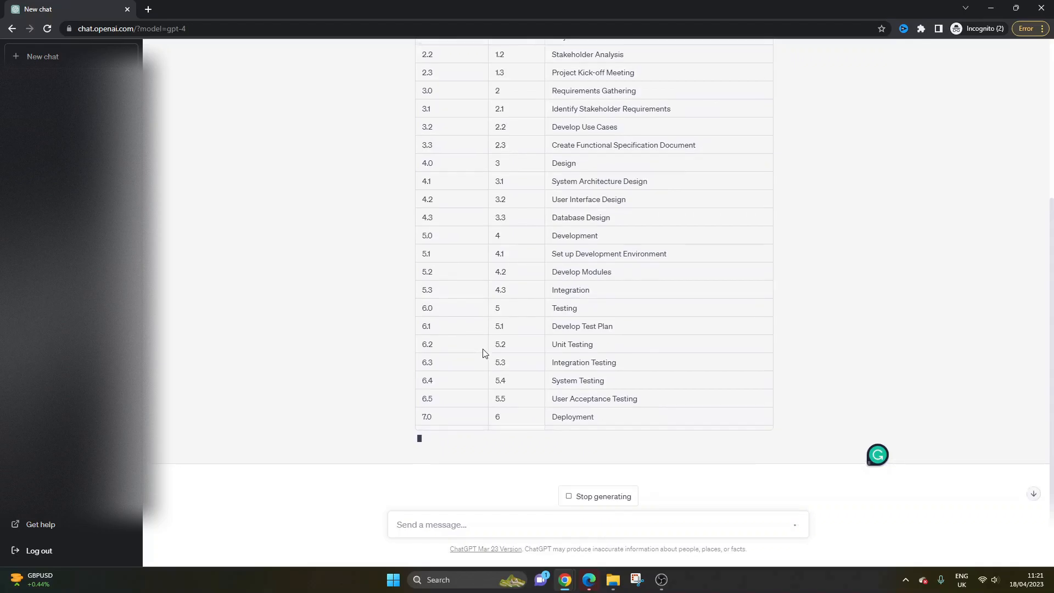
pyautogui.scroll(3)
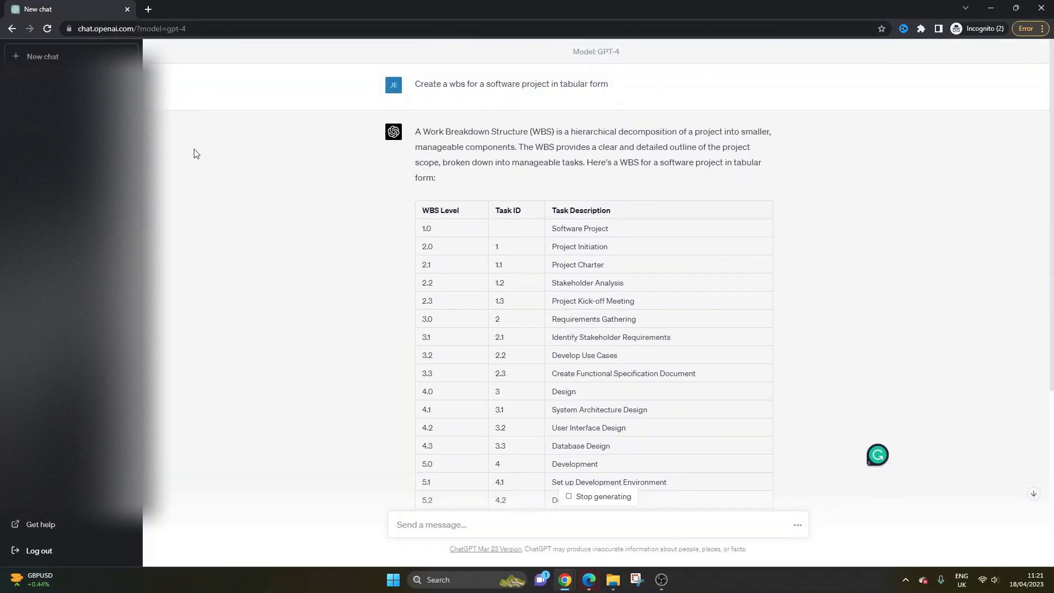
pyautogui.moveTo(209, 191)
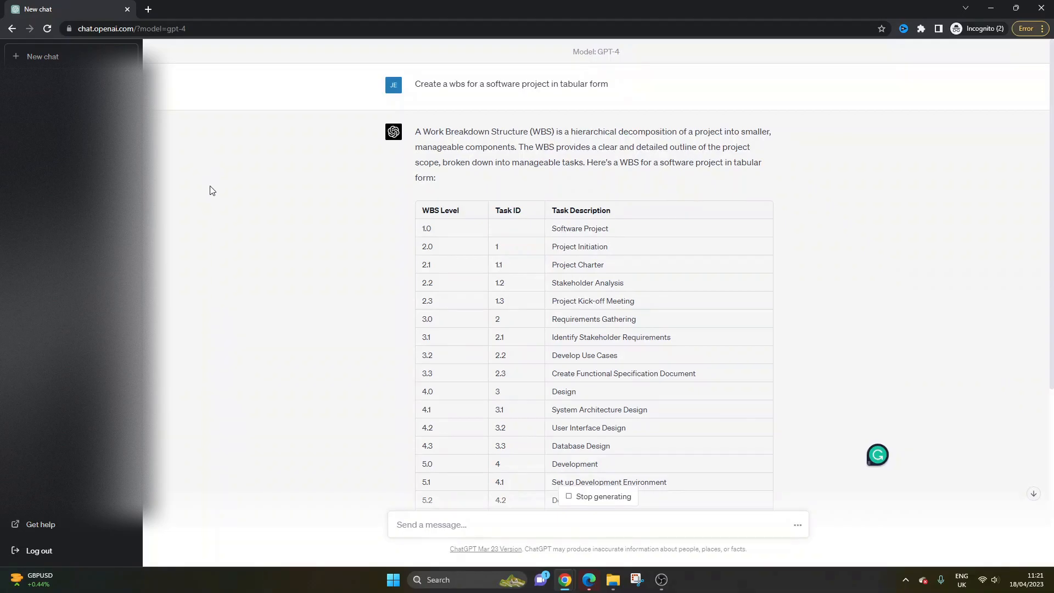
pyautogui.doubleClick(511, 84)
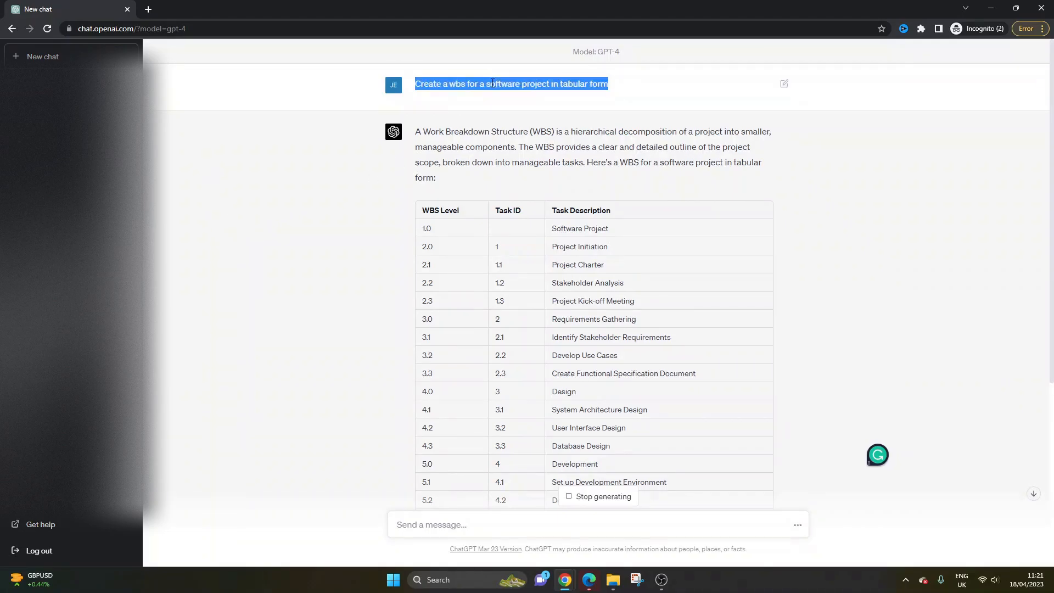